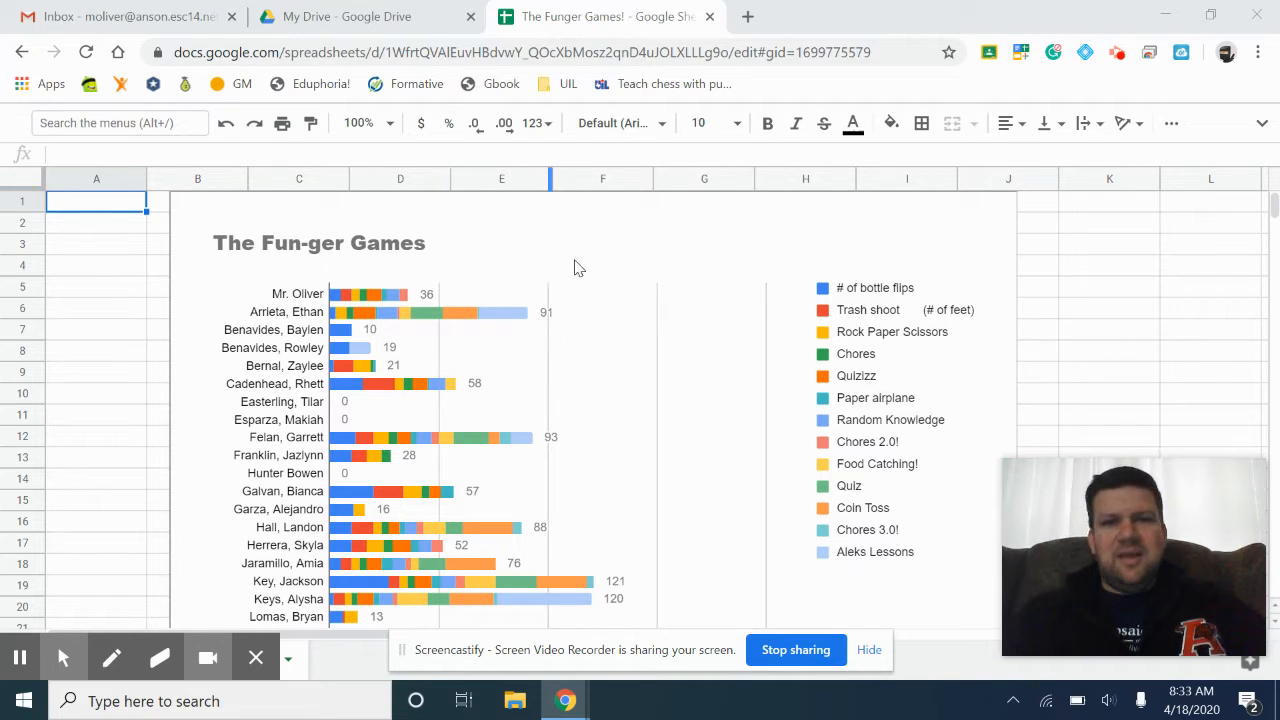
mouse_move(640, 237)
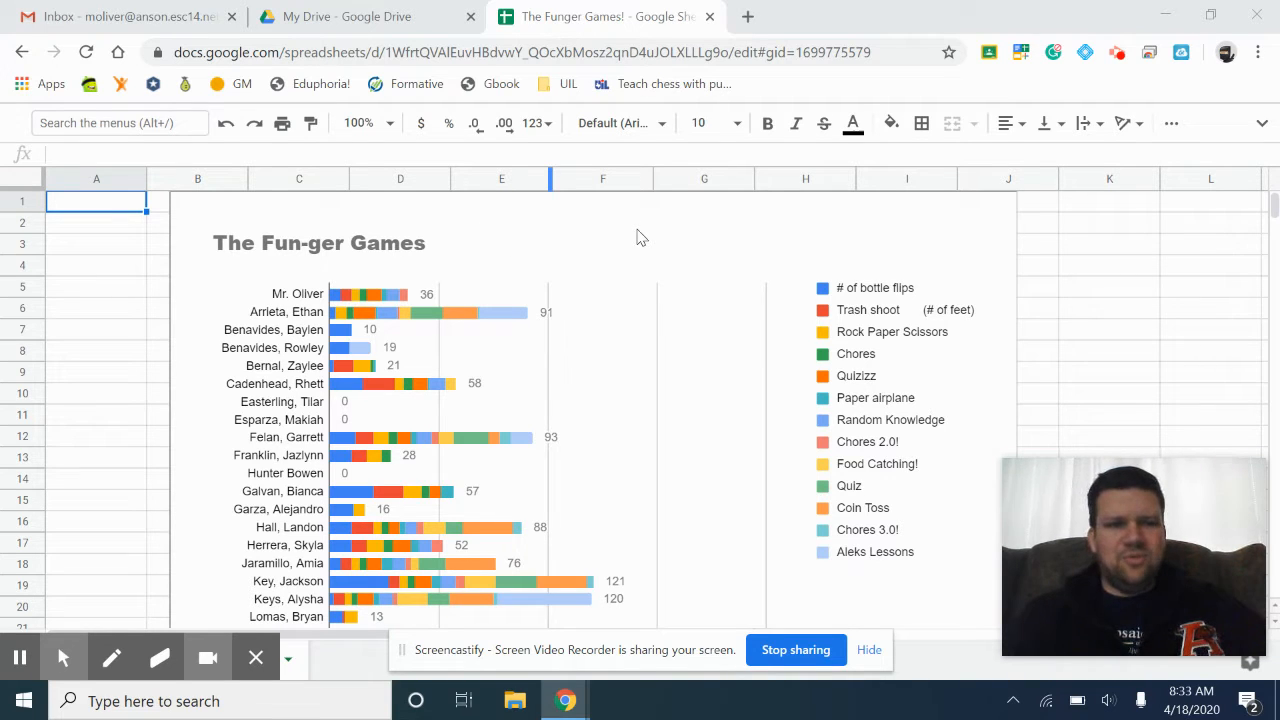
mouse_move(407, 261)
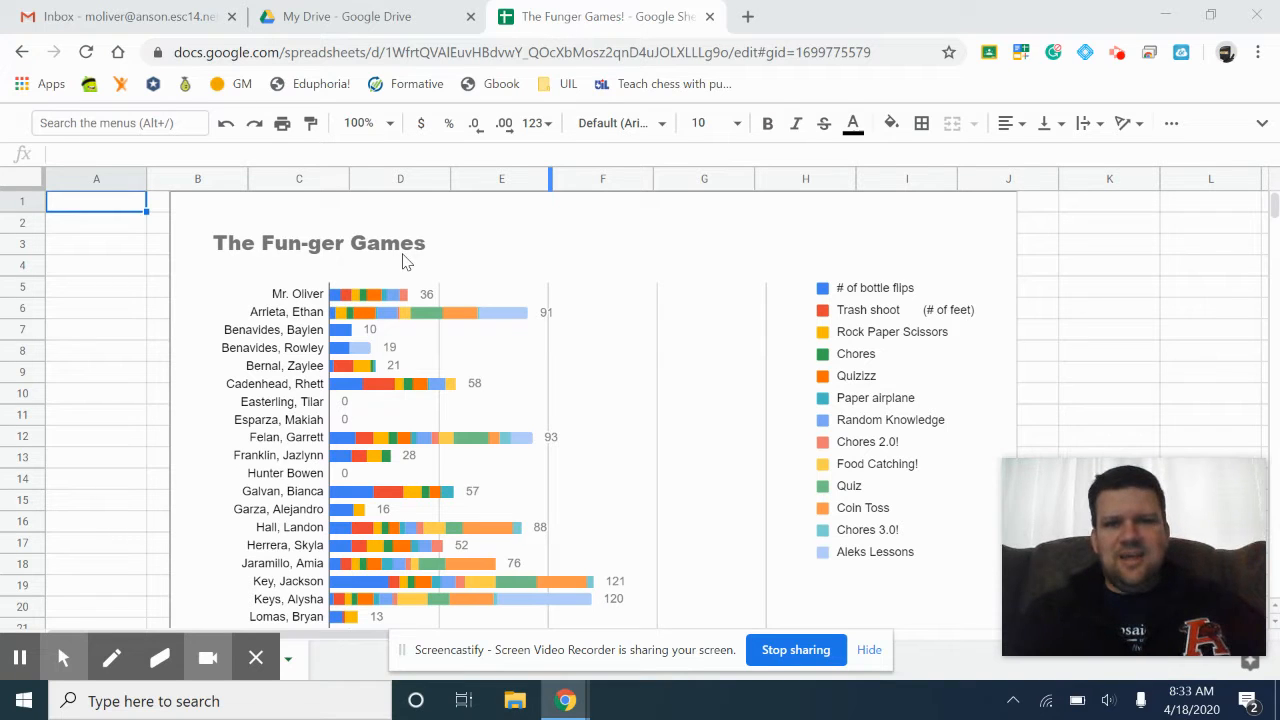
mouse_move(560, 317)
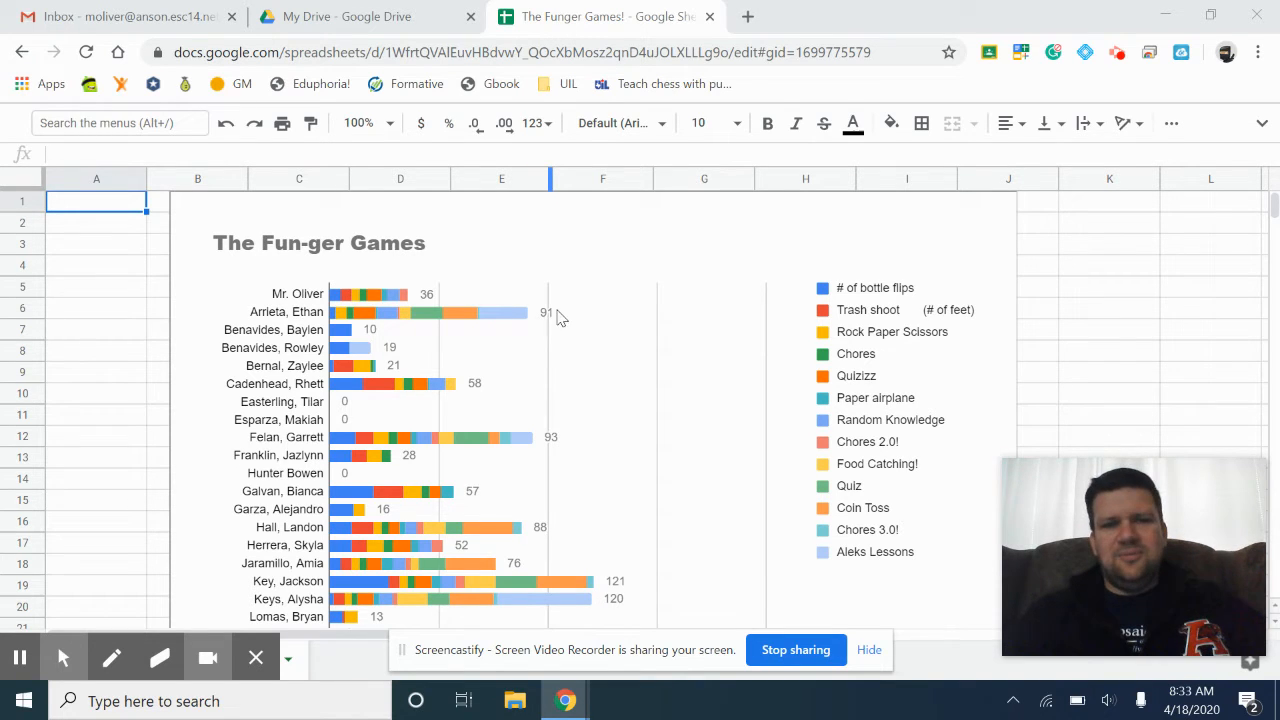
mouse_move(450, 247)
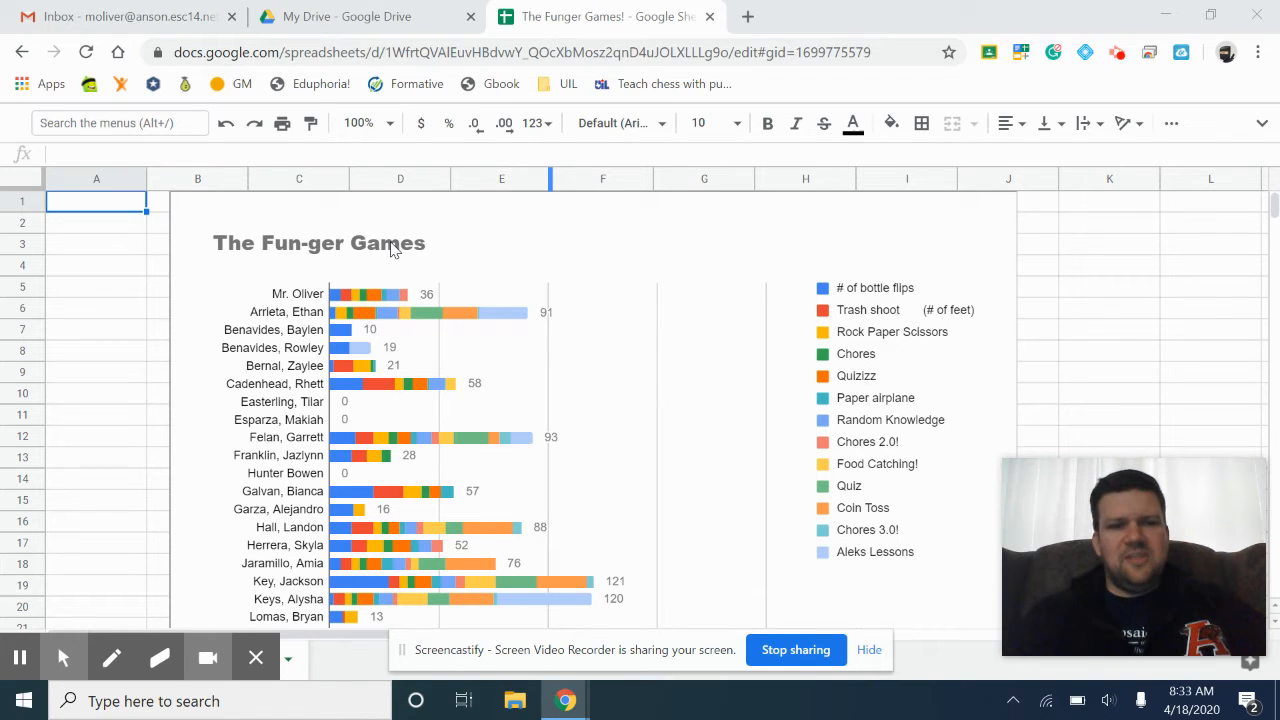
mouse_move(660, 241)
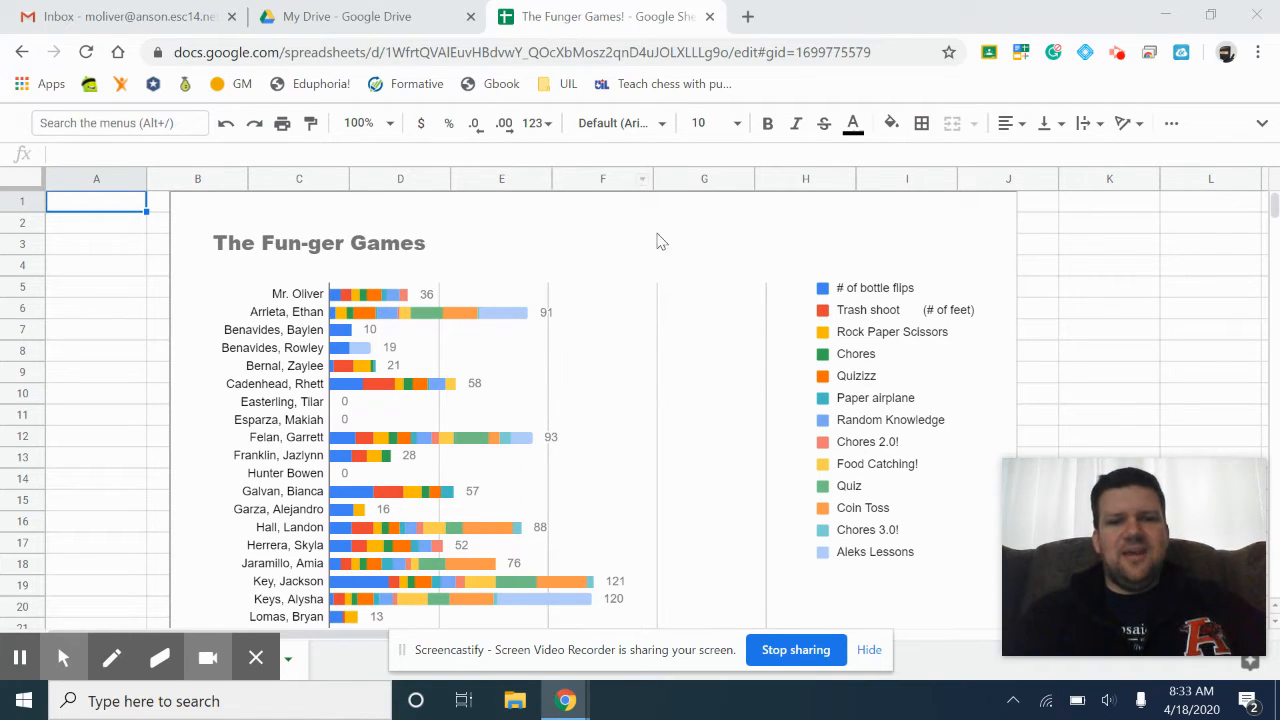
- Deselect the chart and scroll down through the upper rows of student bars
scroll(down, 3)
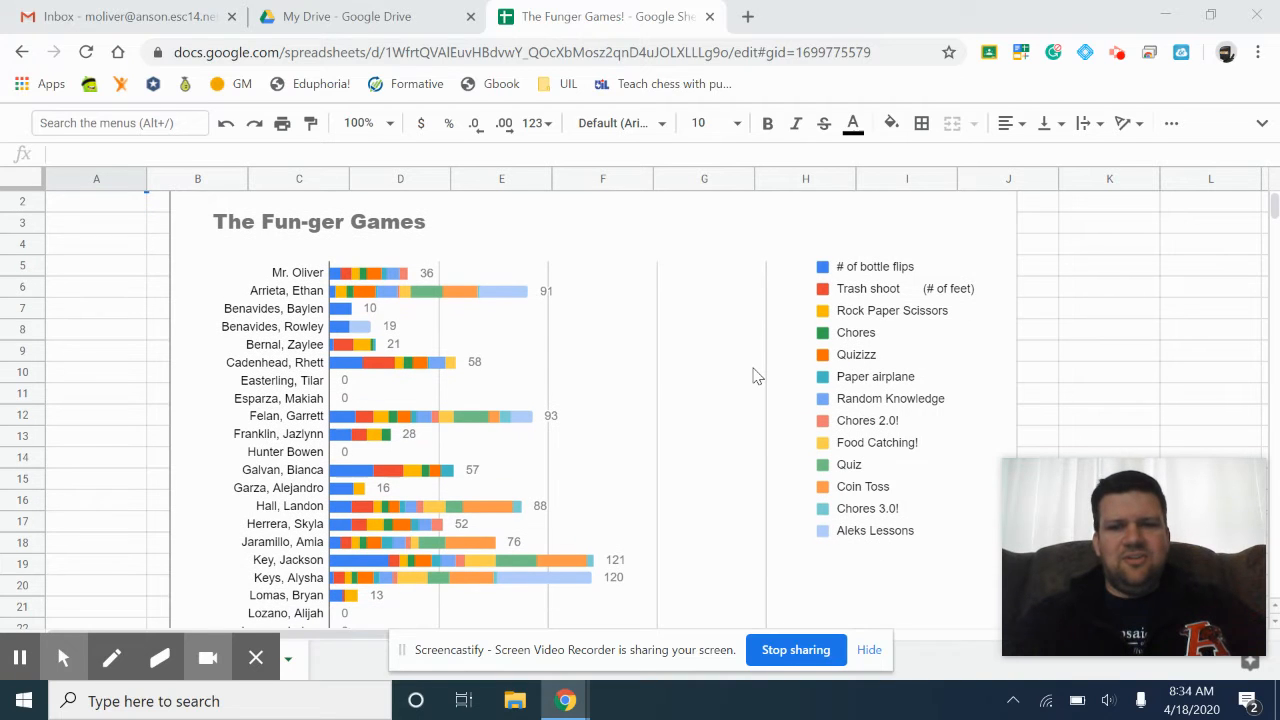
mouse_move(787, 303)
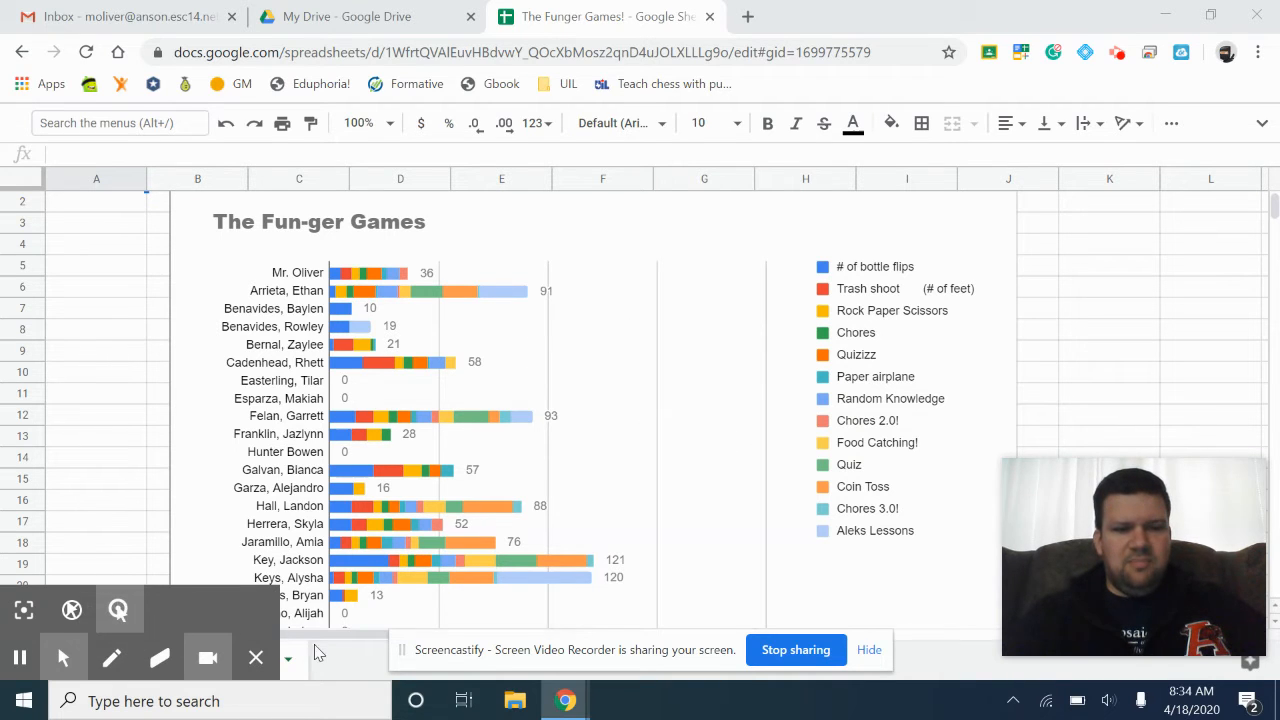
click(289, 658)
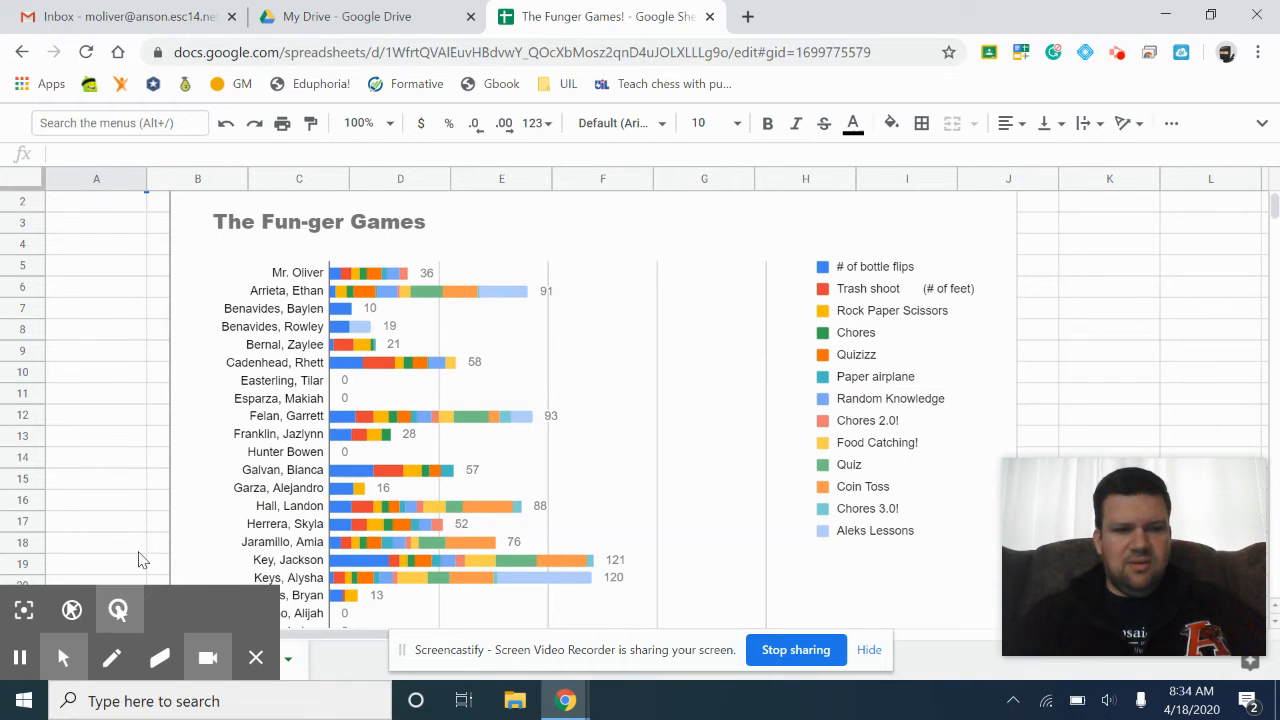
mouse_move(630, 463)
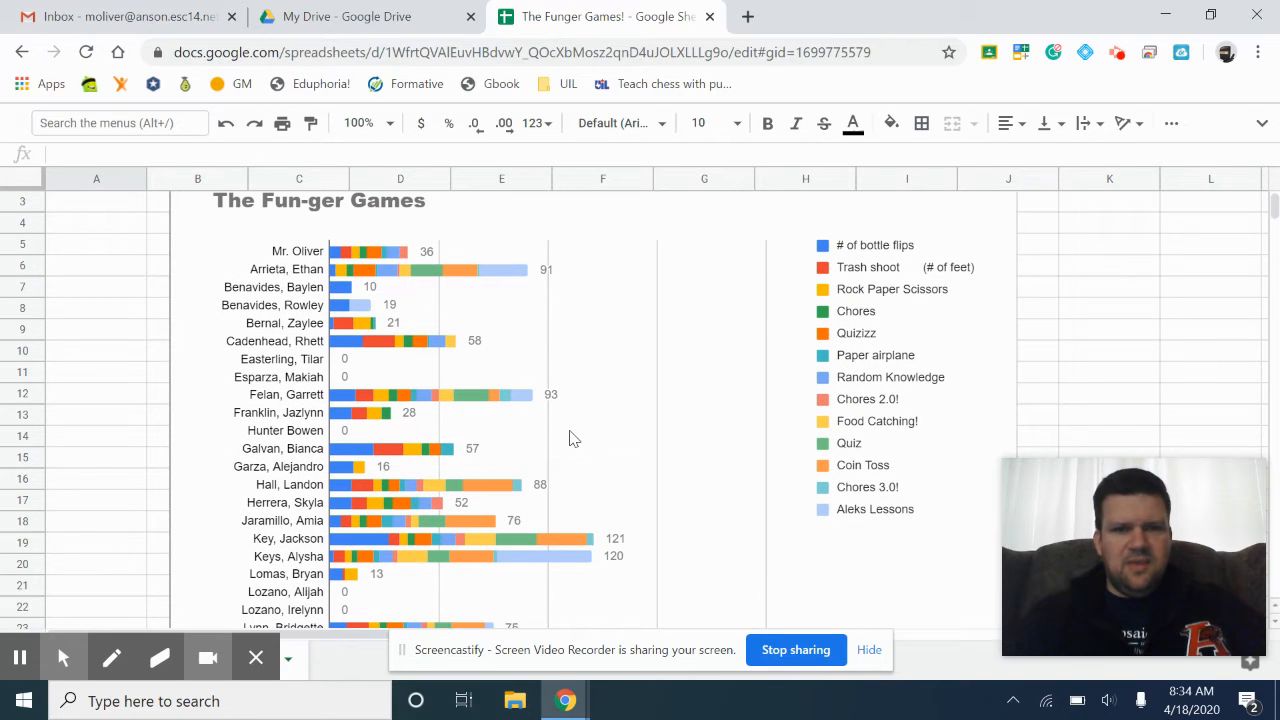
mouse_move(850, 527)
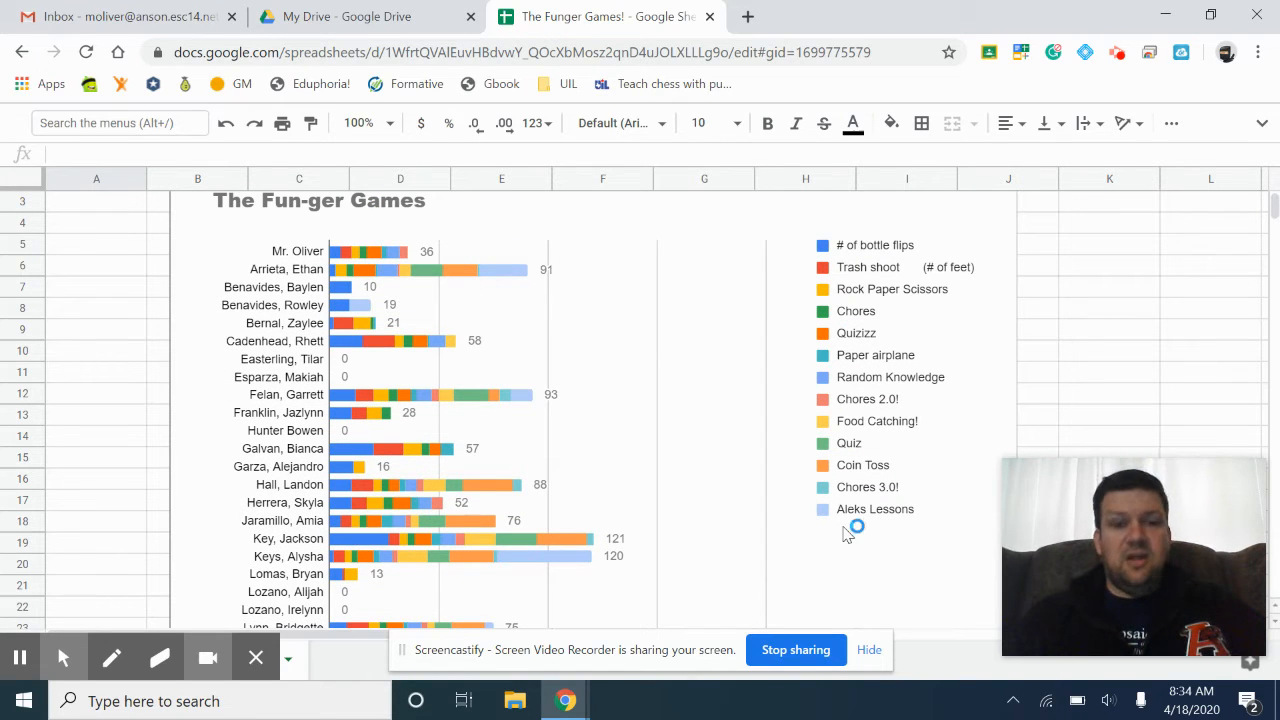
mouse_move(618, 465)
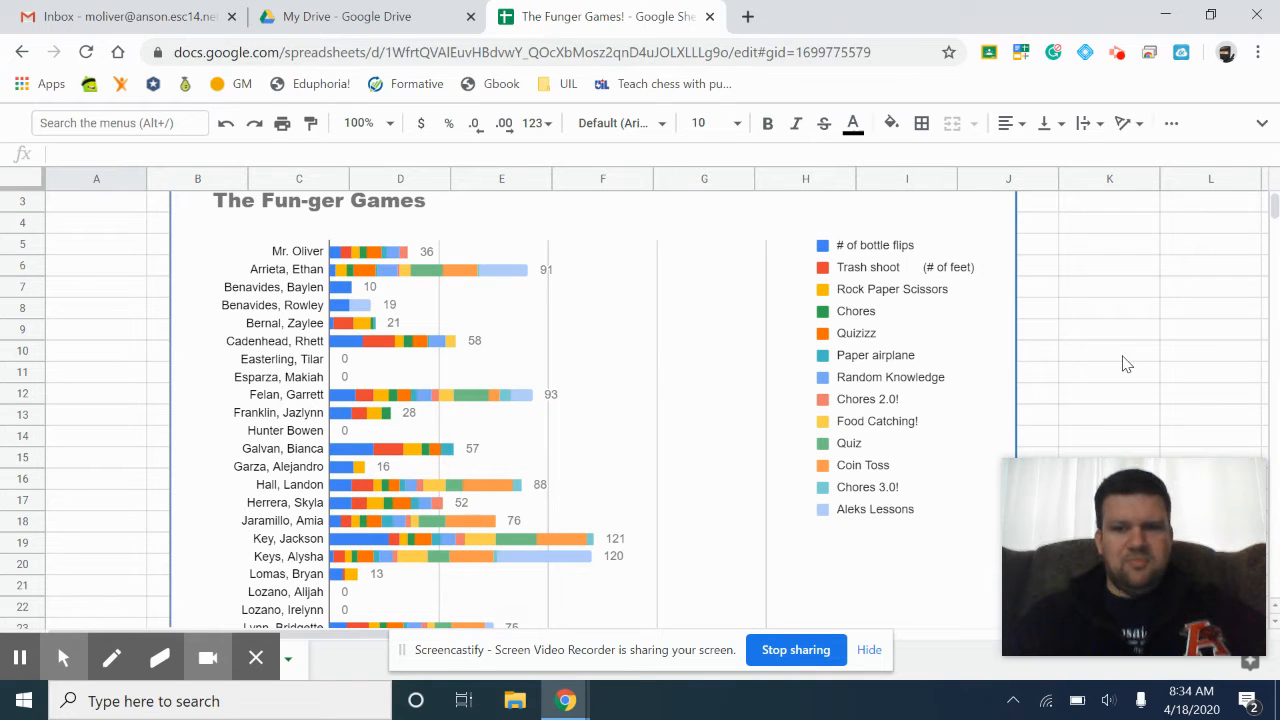
click(1109, 351)
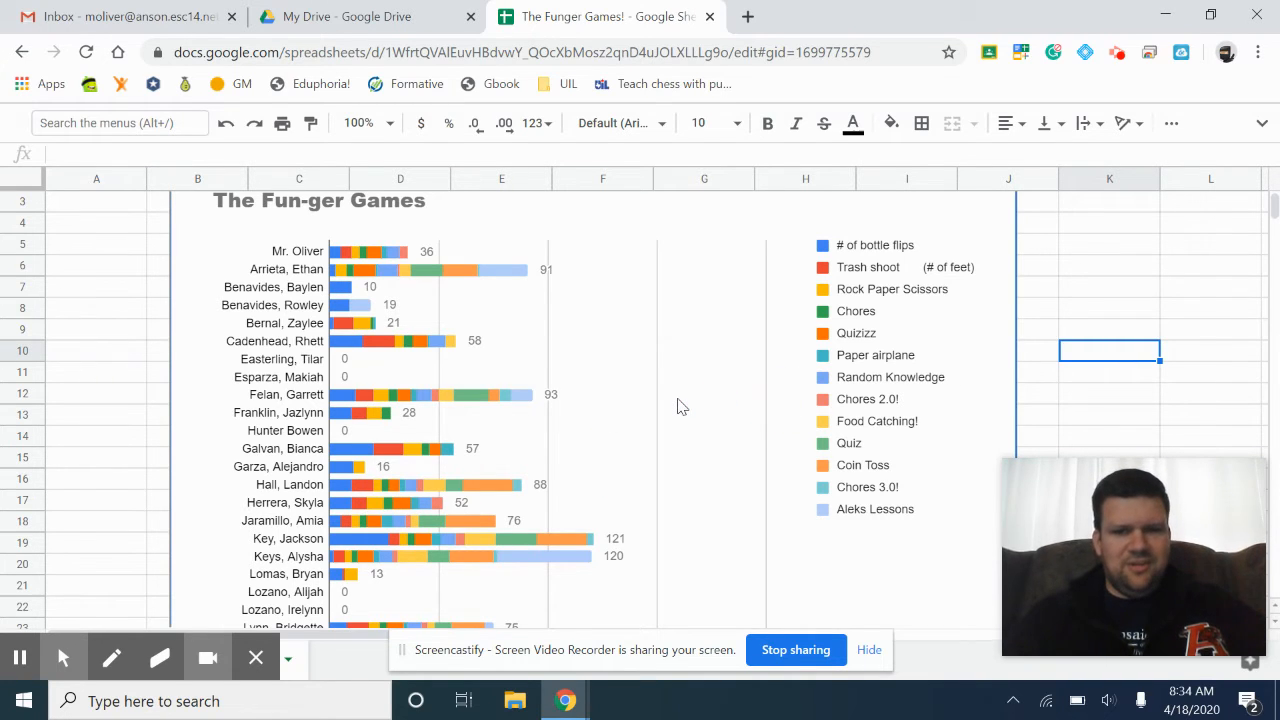
scroll(down, 3)
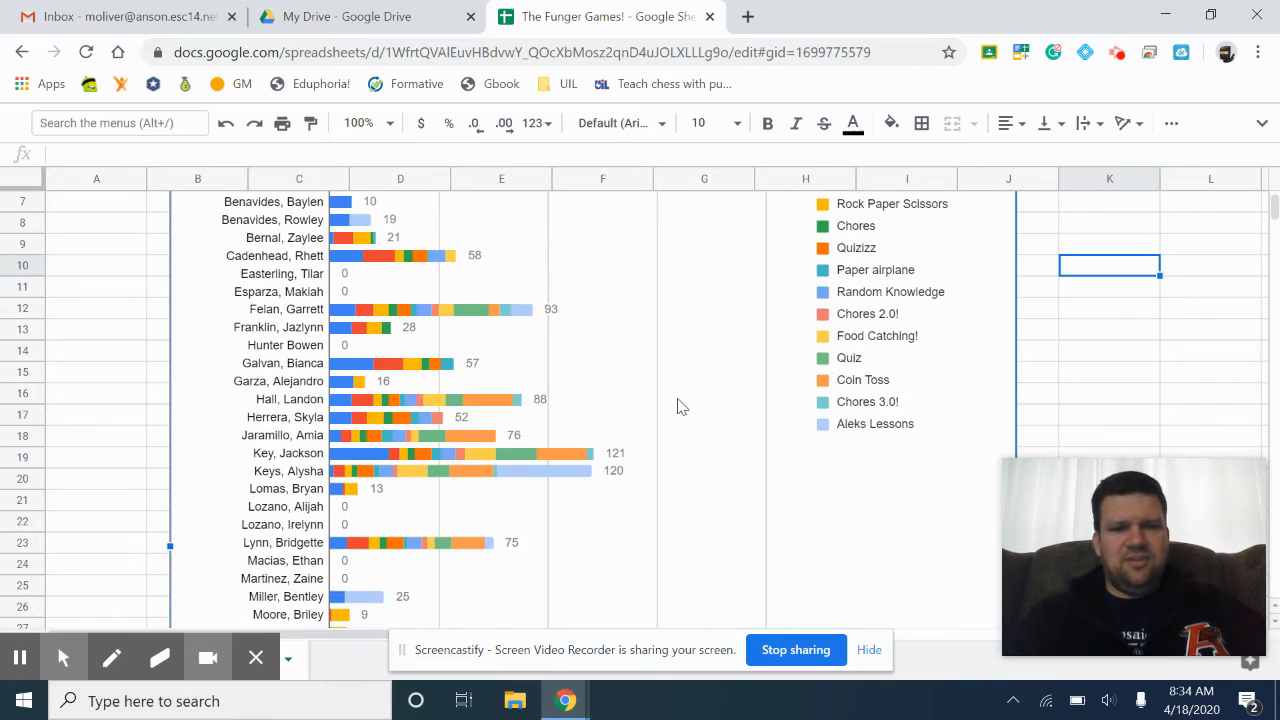
scroll(down, 3)
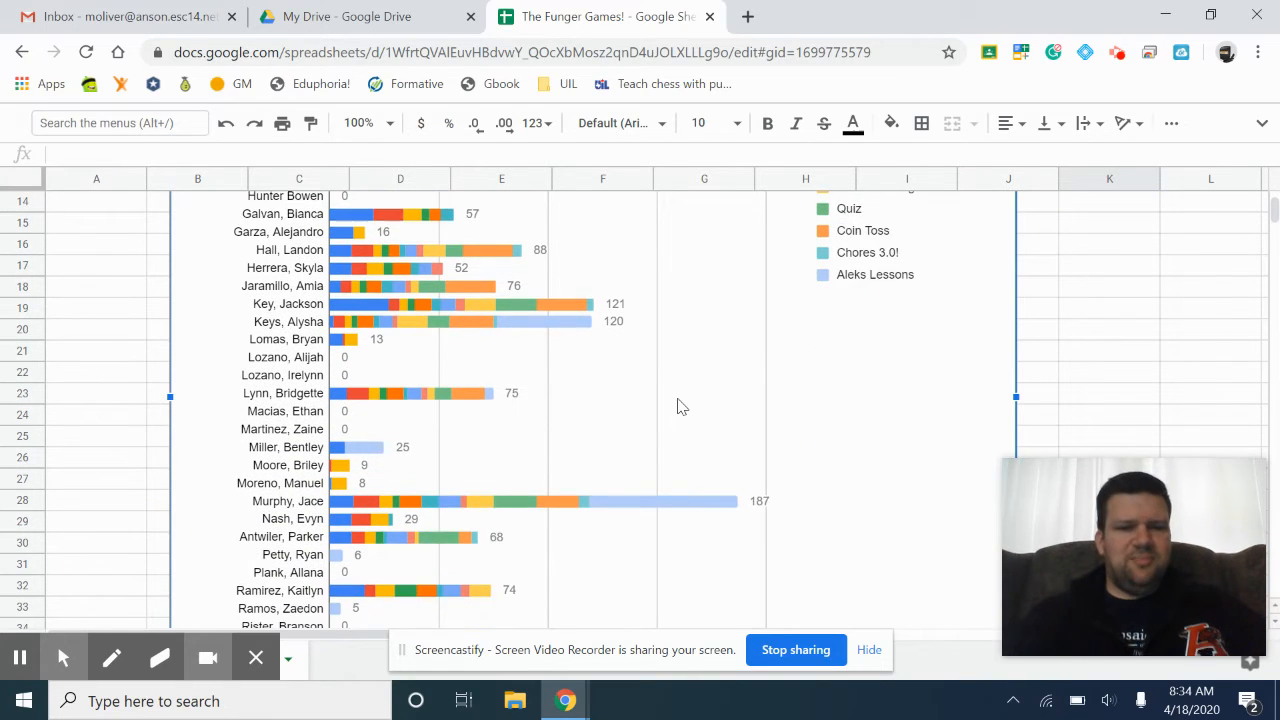
scroll(down, 3)
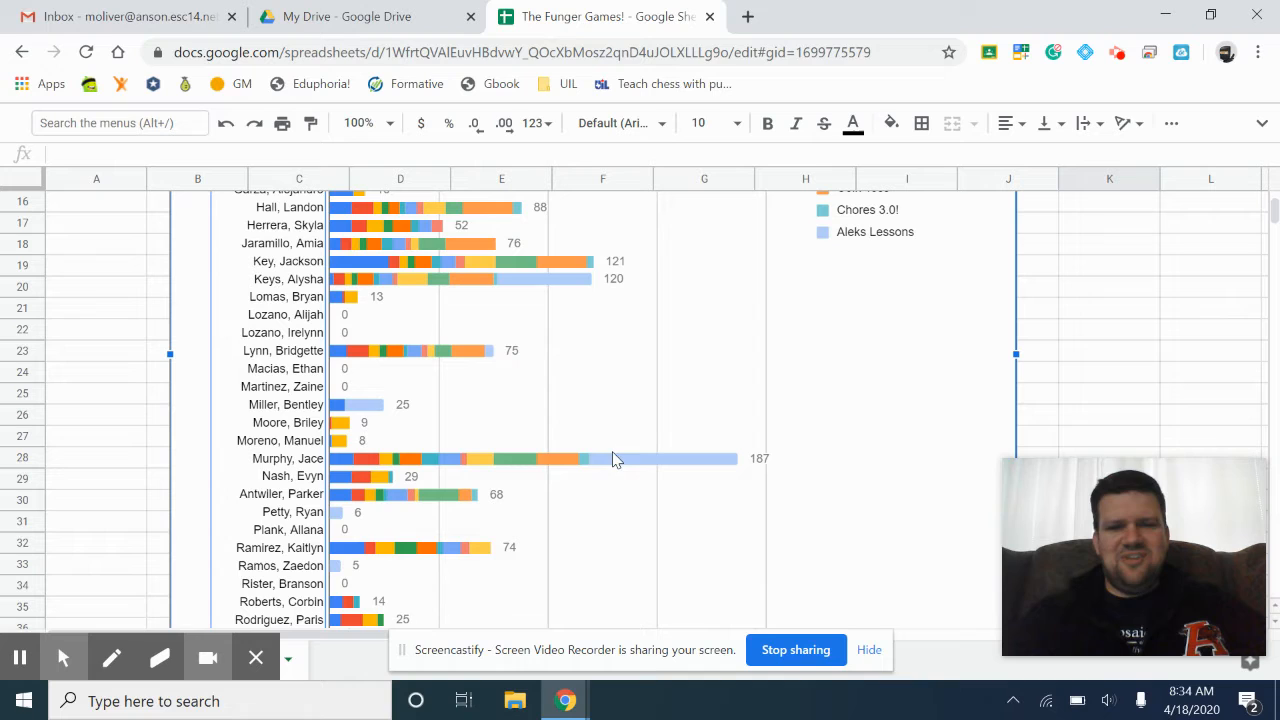
click(615, 458)
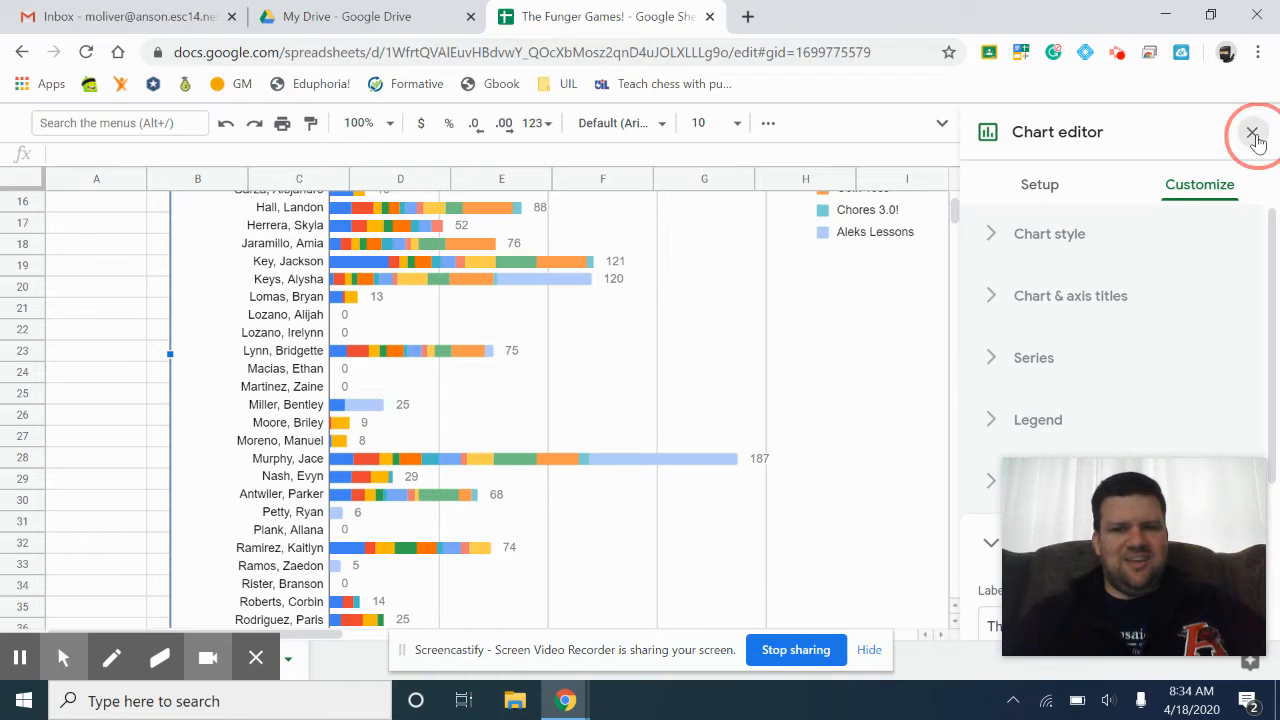
click(1256, 131)
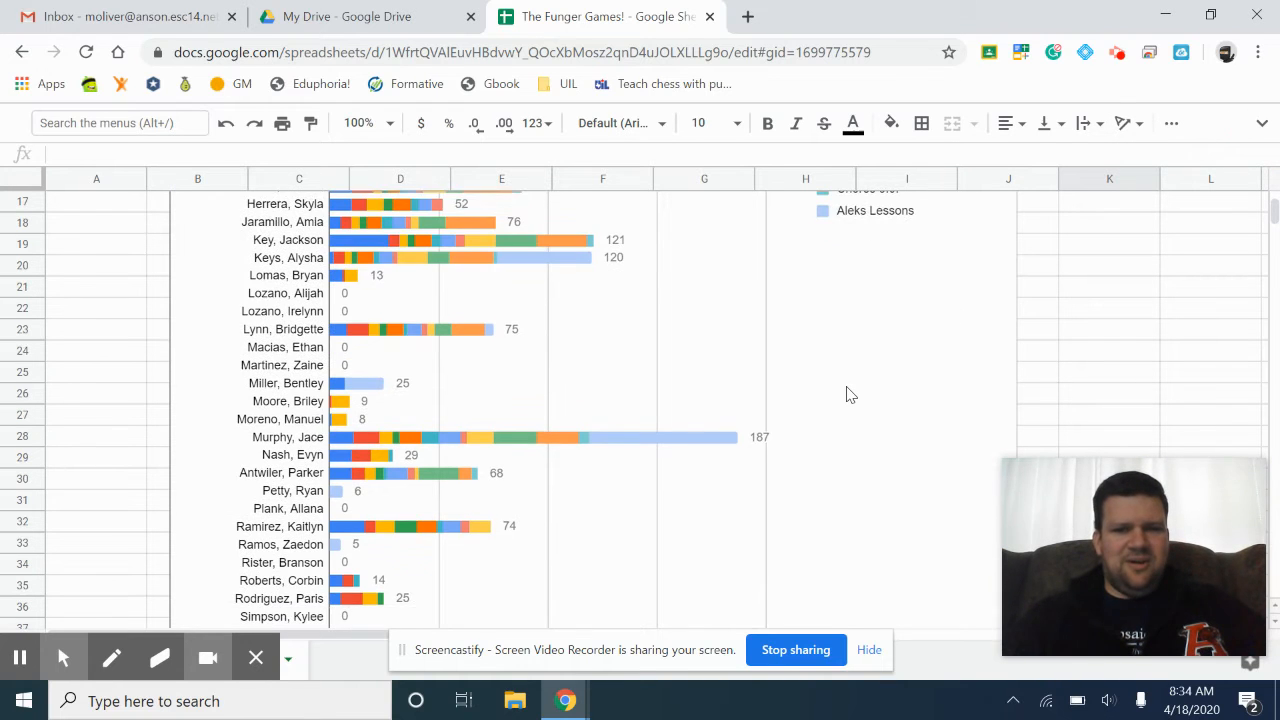
scroll(down, 3)
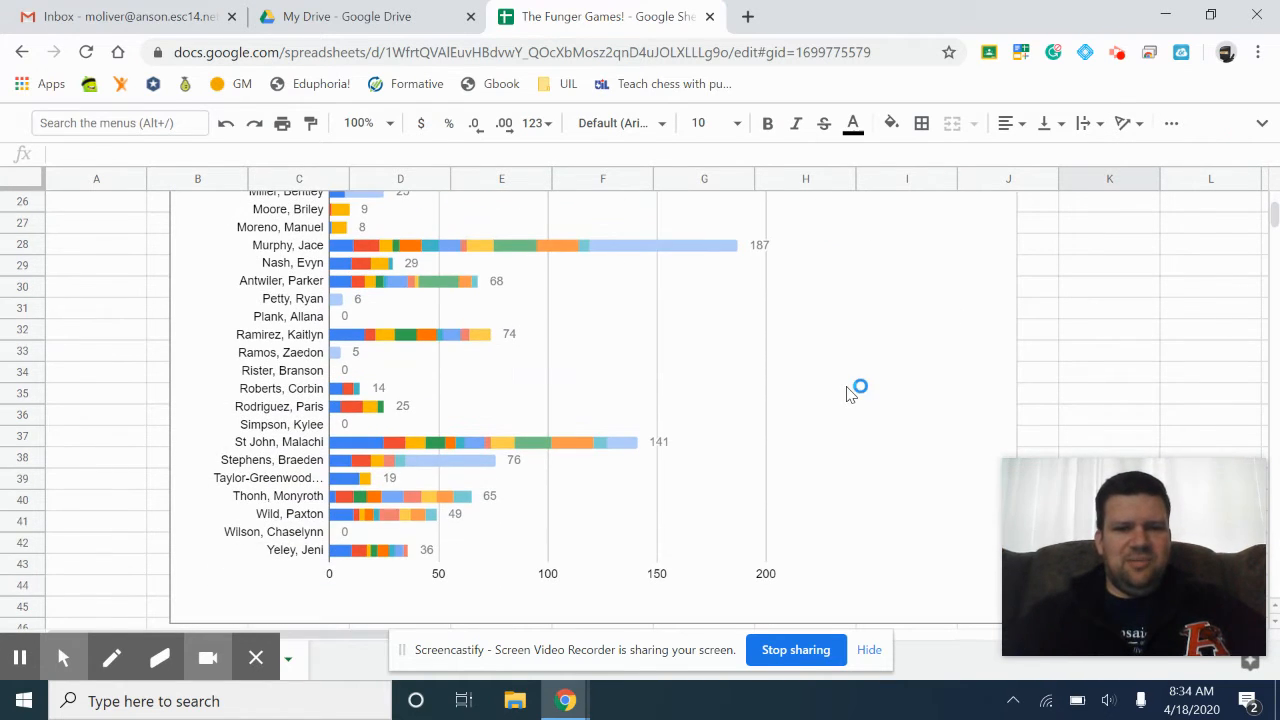
mouse_move(425, 447)
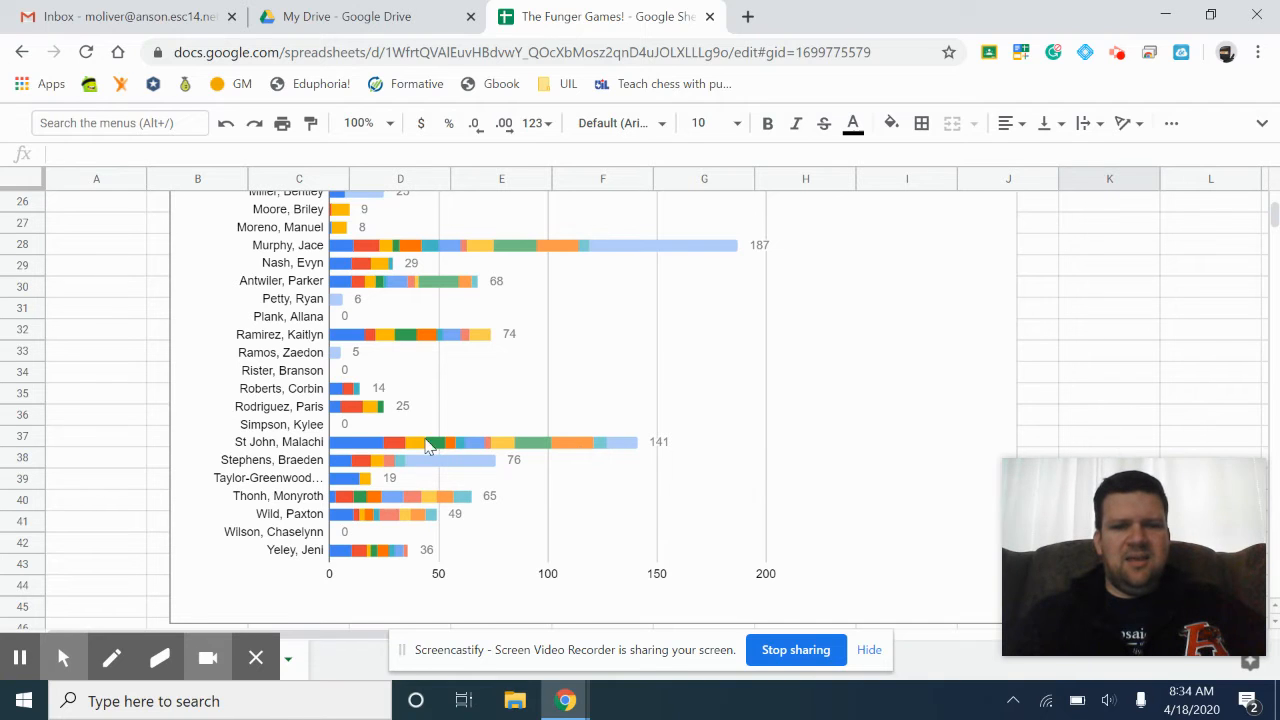
mouse_move(622, 450)
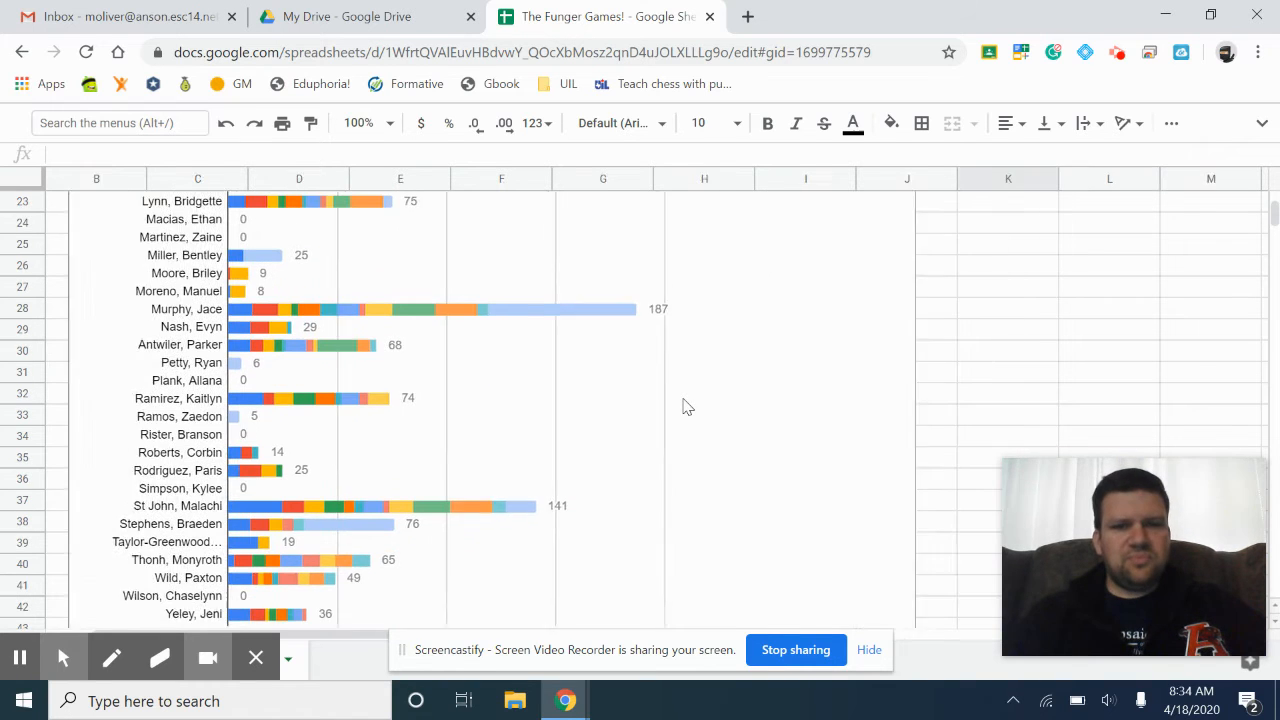
scroll(left, 3)
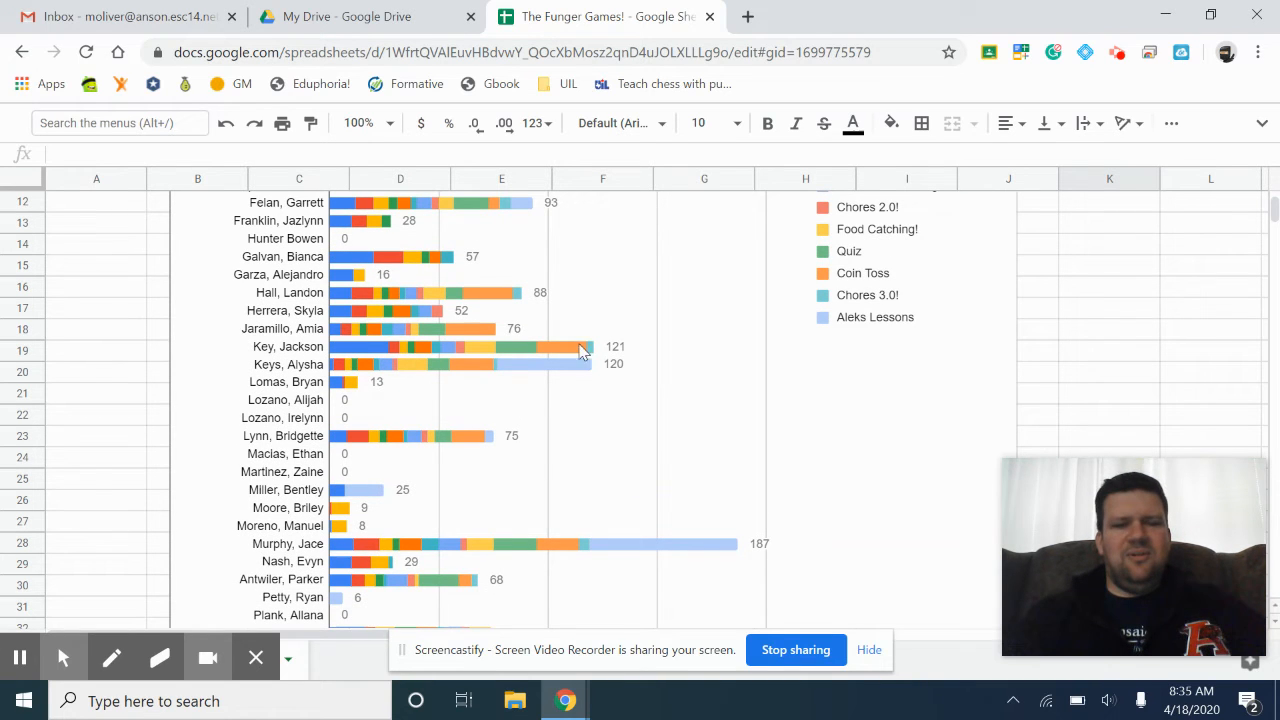
mouse_move(558, 321)
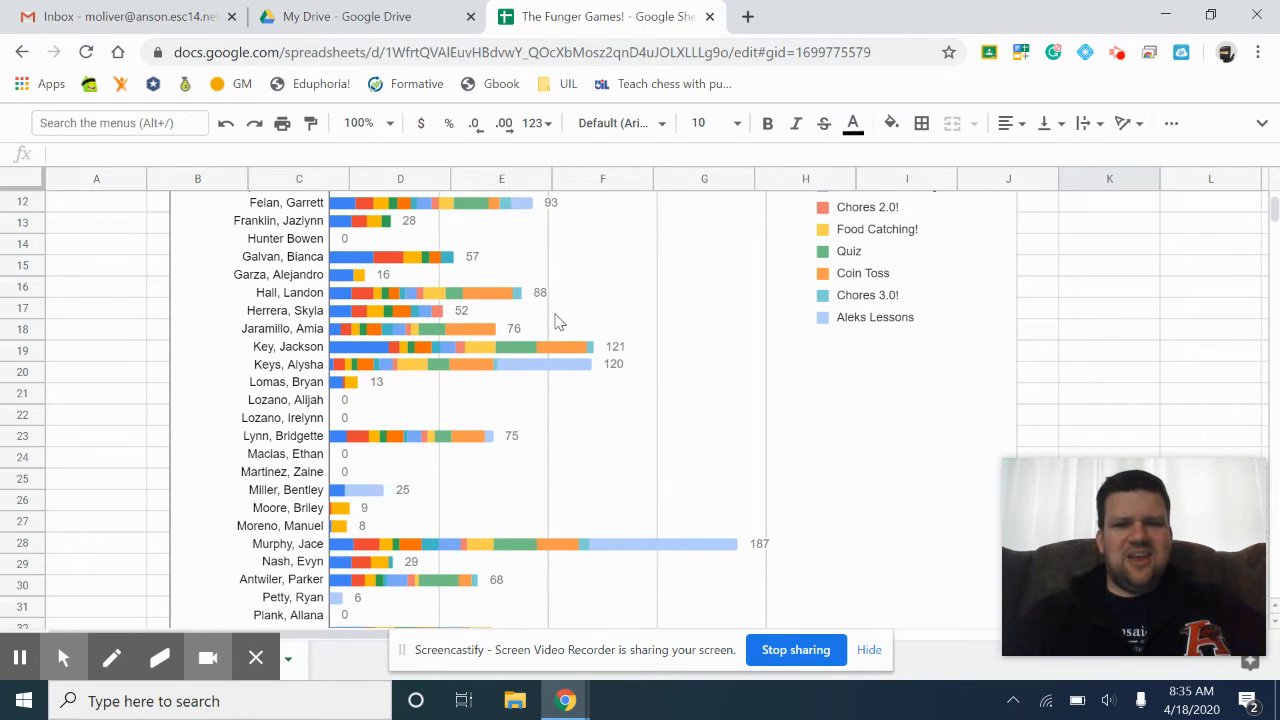
mouse_move(590, 355)
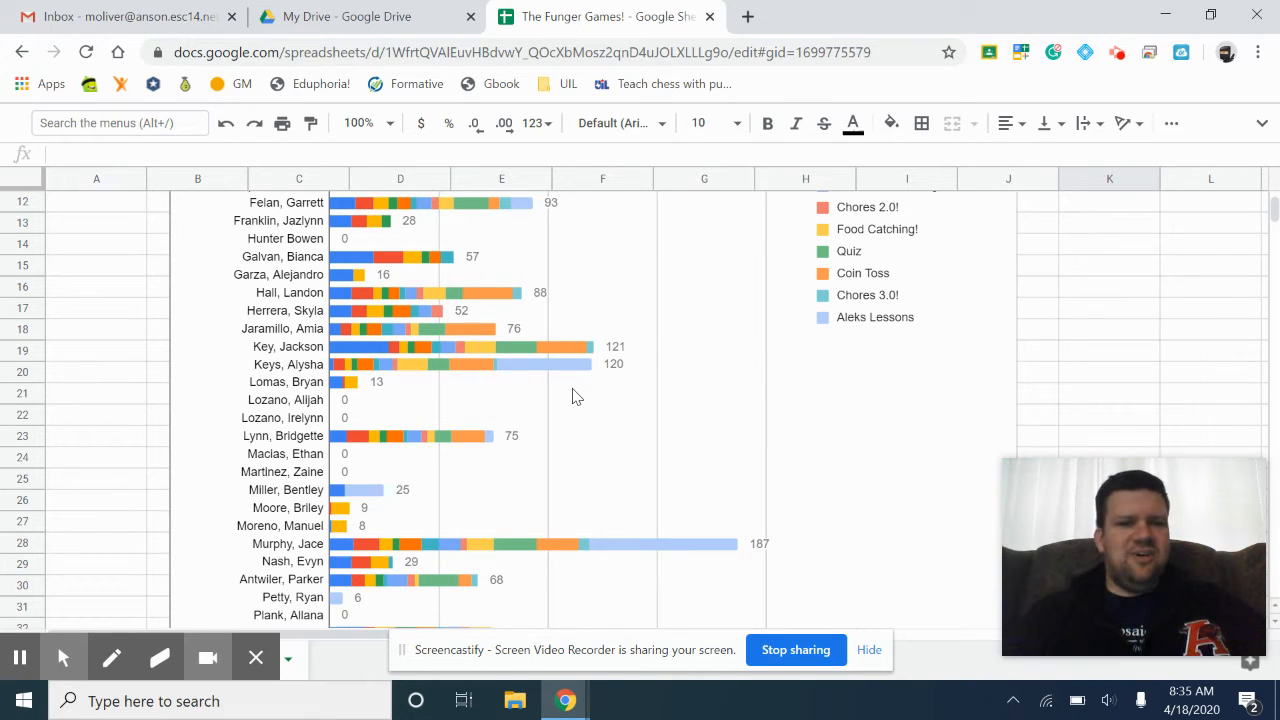
mouse_move(590, 372)
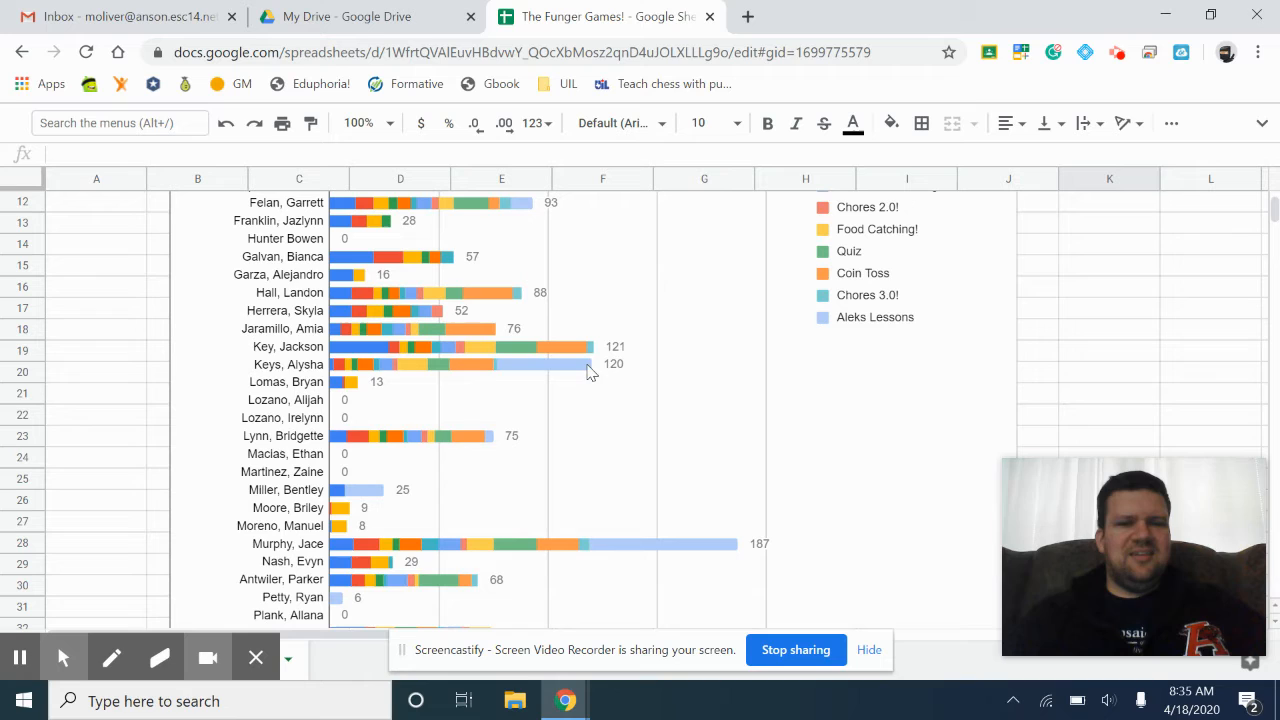
mouse_move(547, 368)
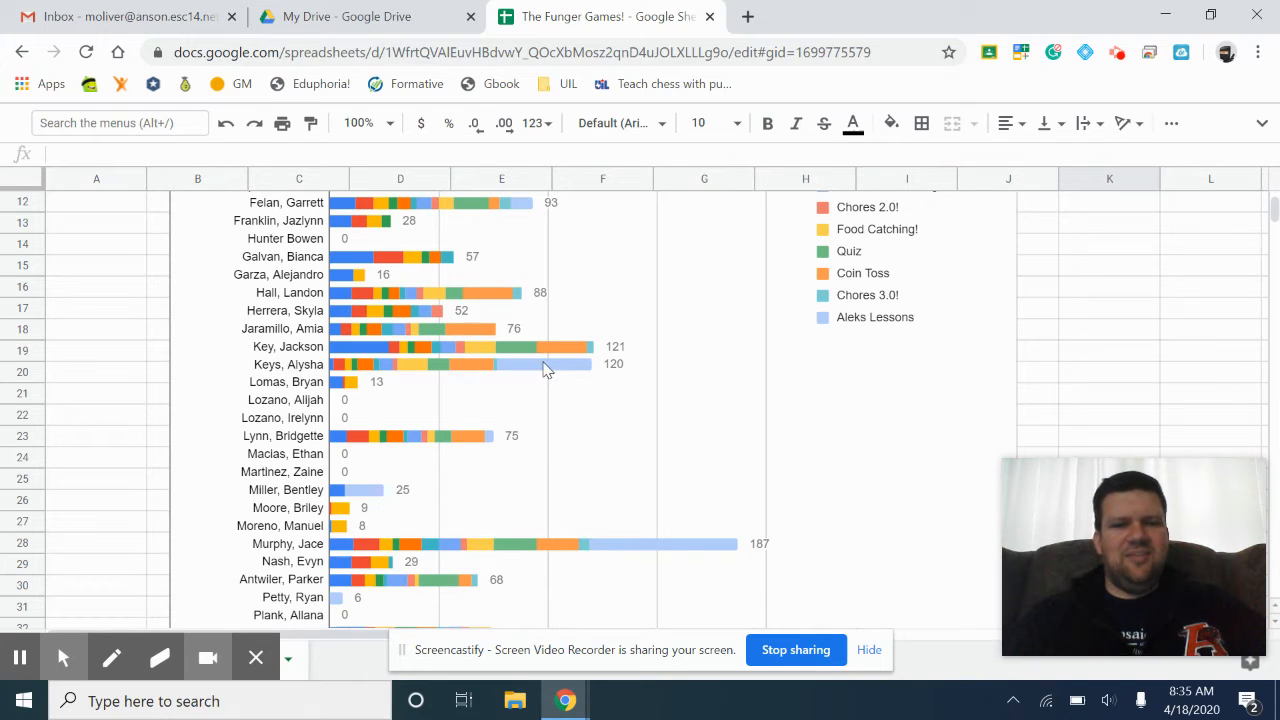
mouse_move(568, 373)
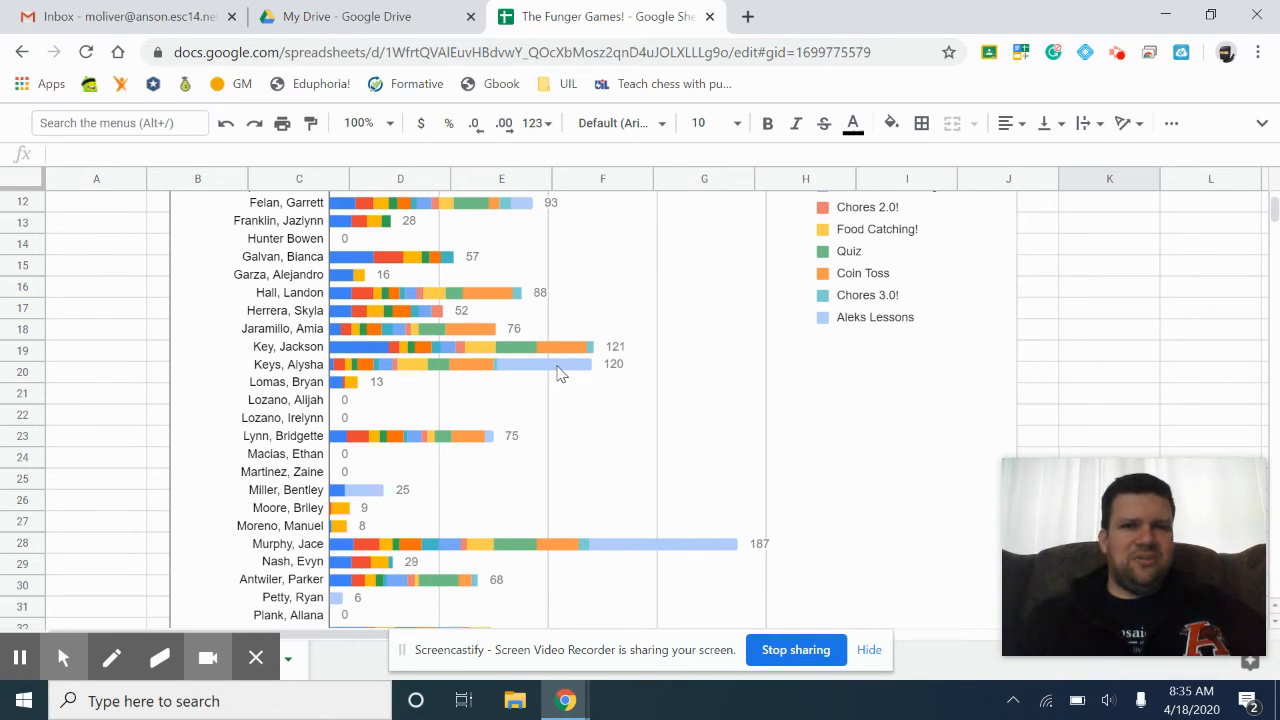
mouse_move(640, 430)
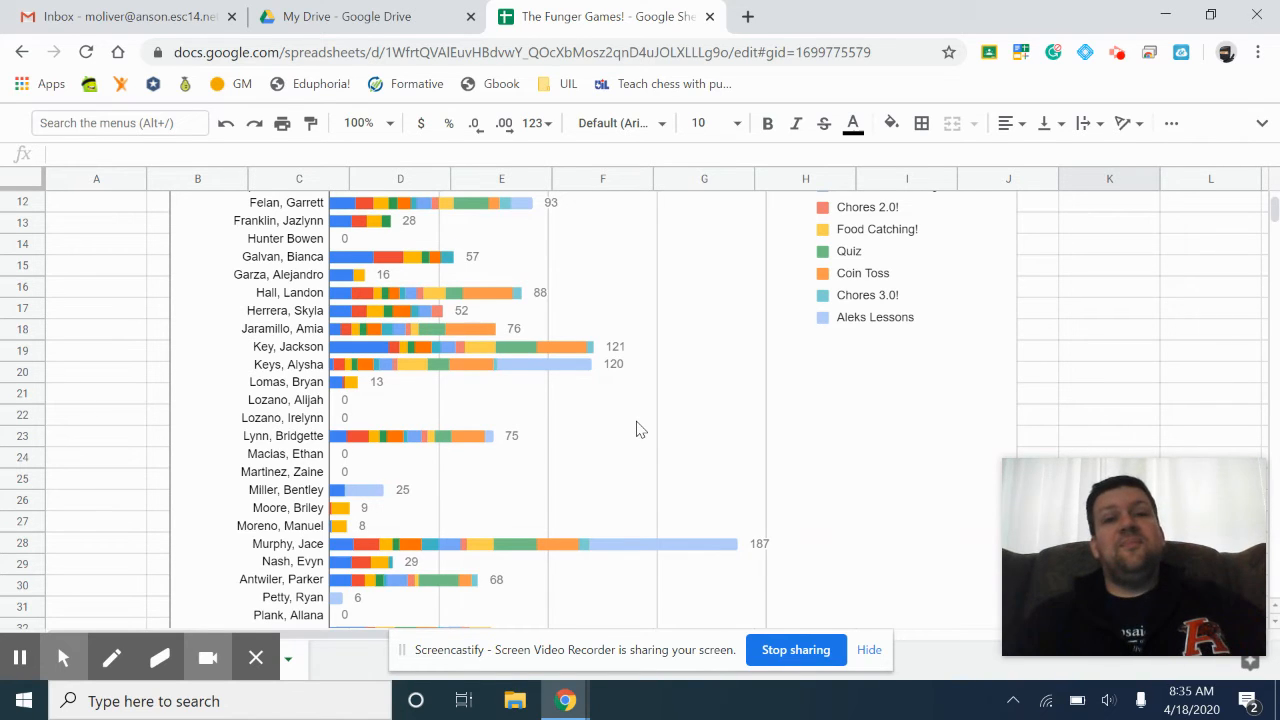
mouse_move(630, 428)
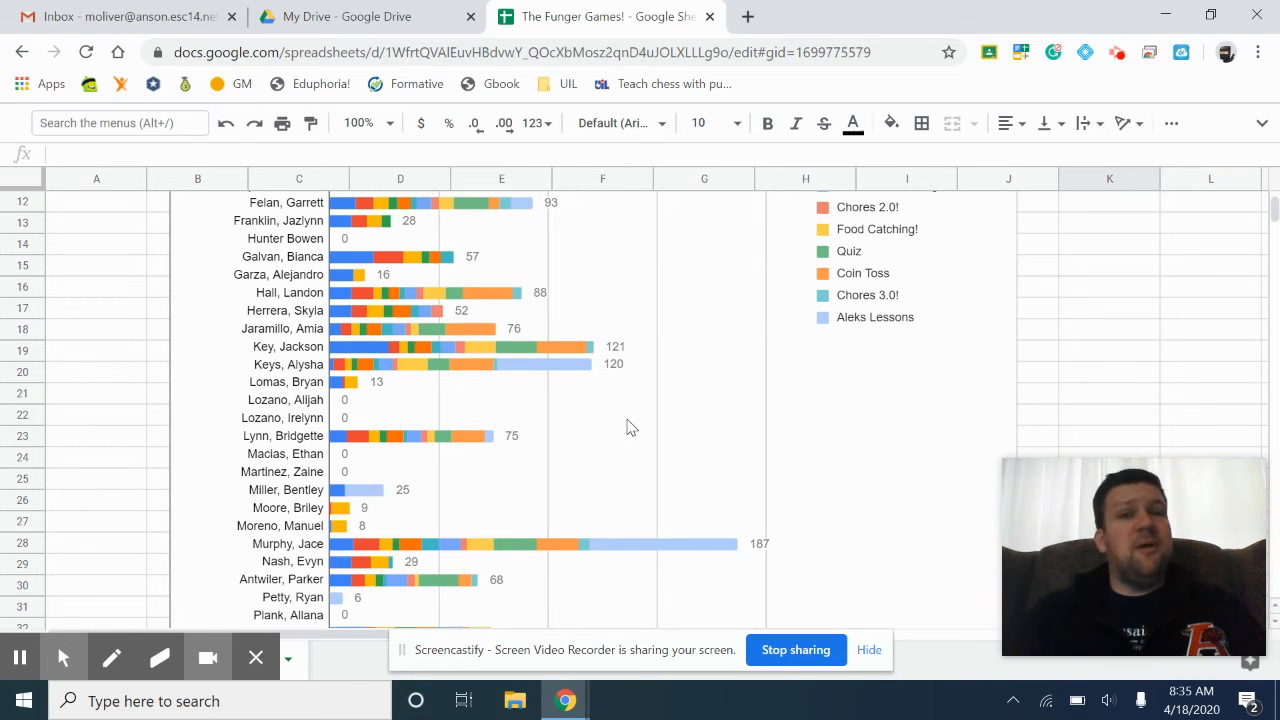
mouse_move(640, 437)
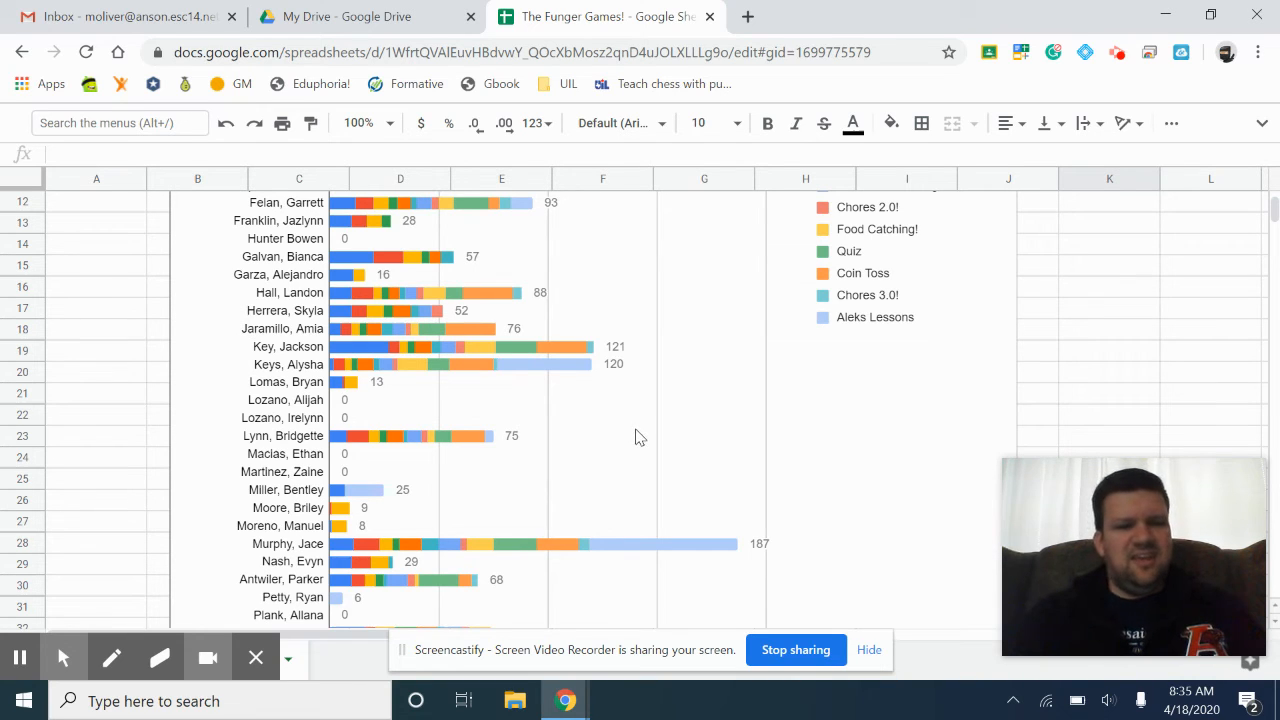
scroll(down, 3)
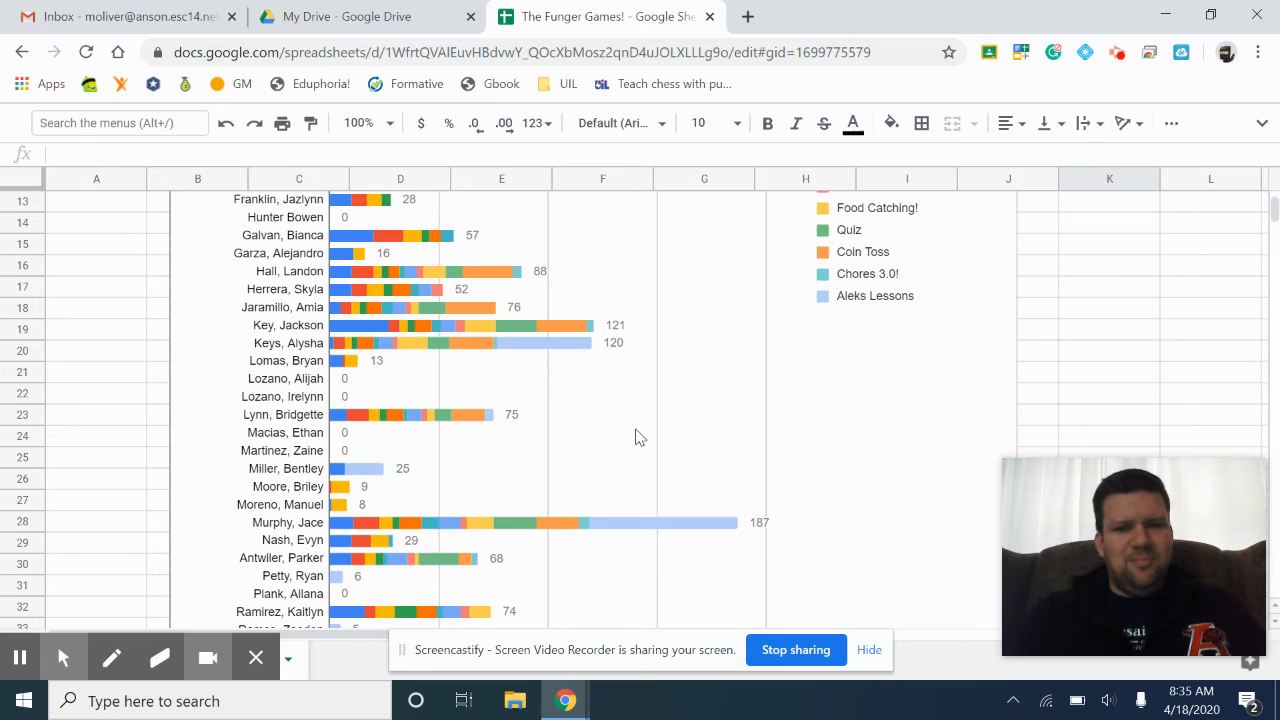
scroll(down, 3)
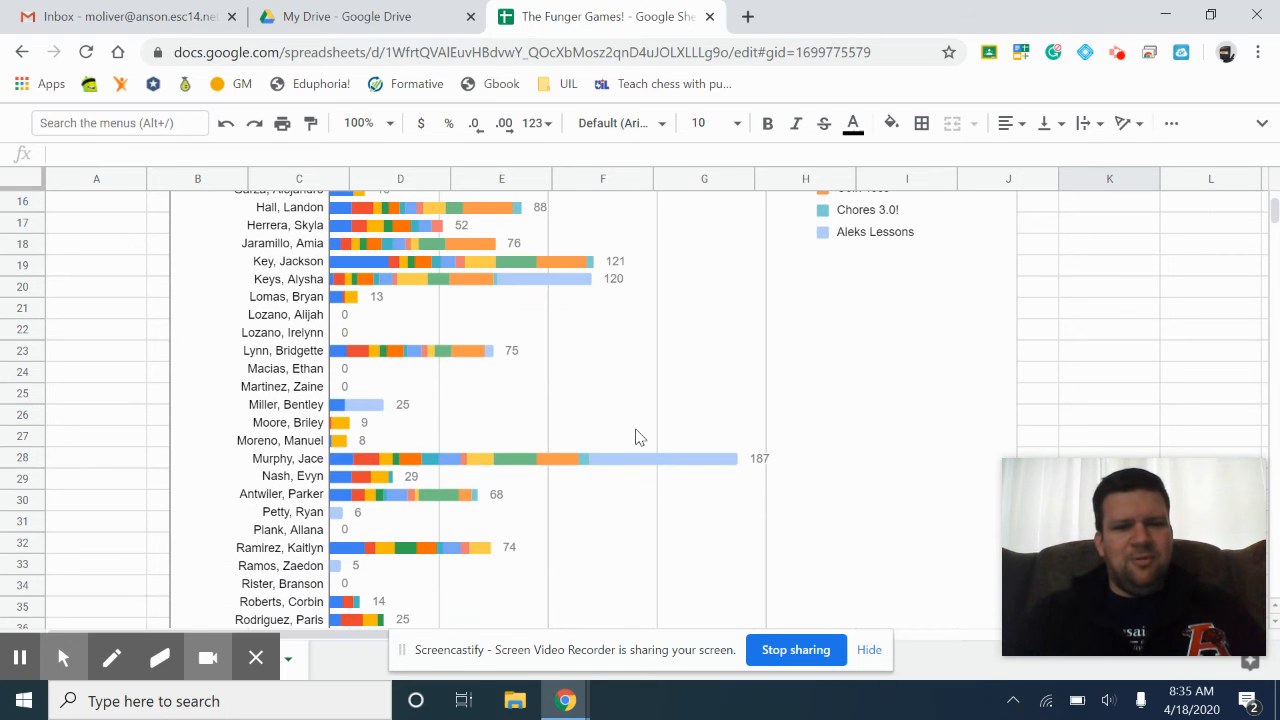
scroll(down, 3)
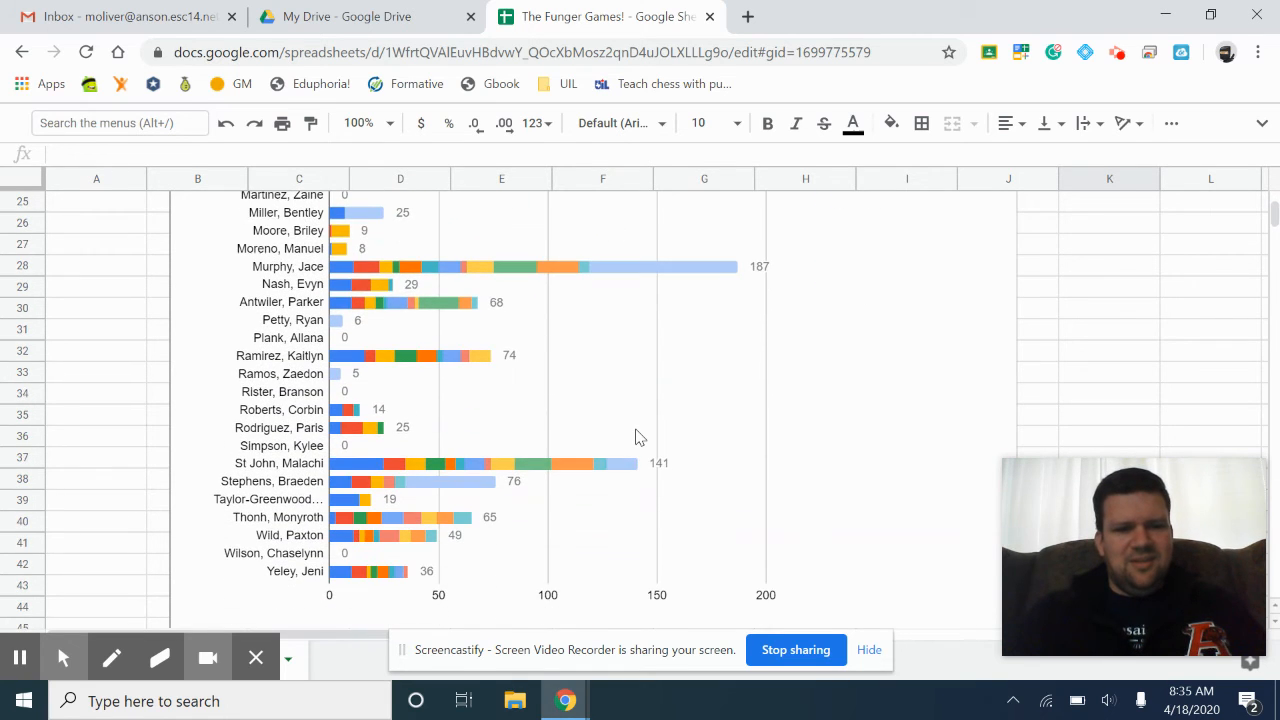
mouse_move(463, 502)
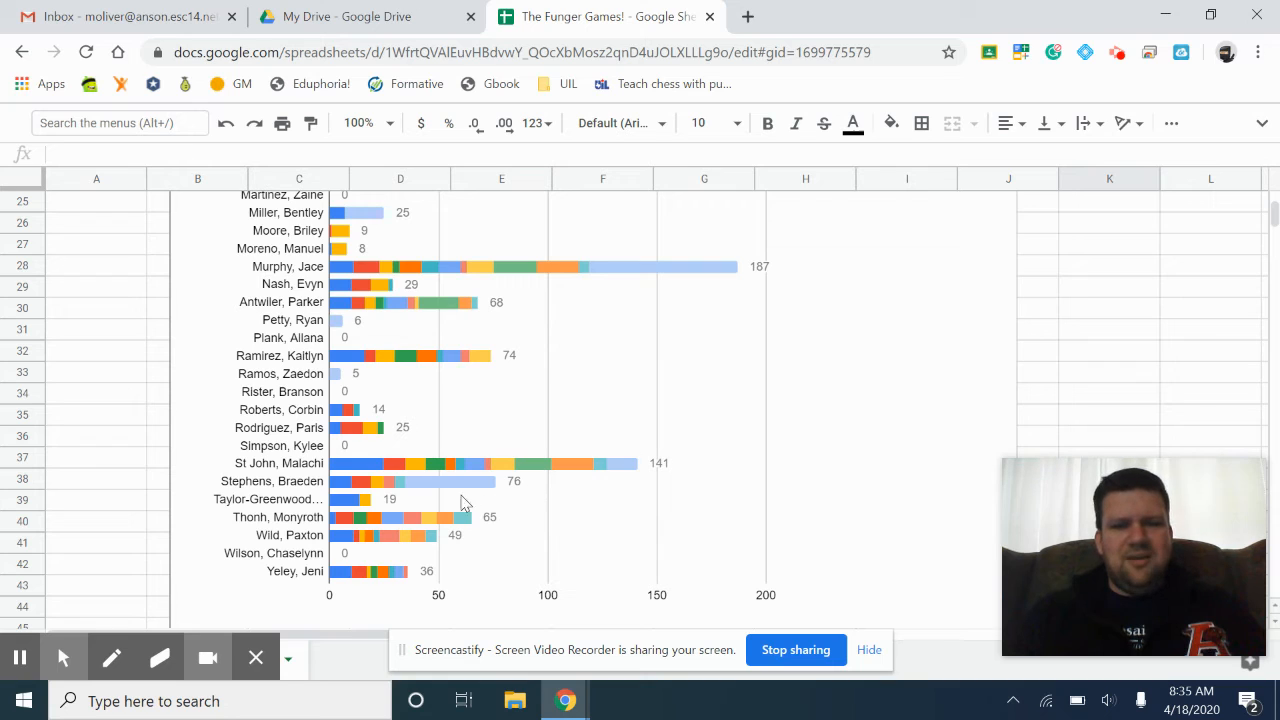
mouse_move(675, 310)
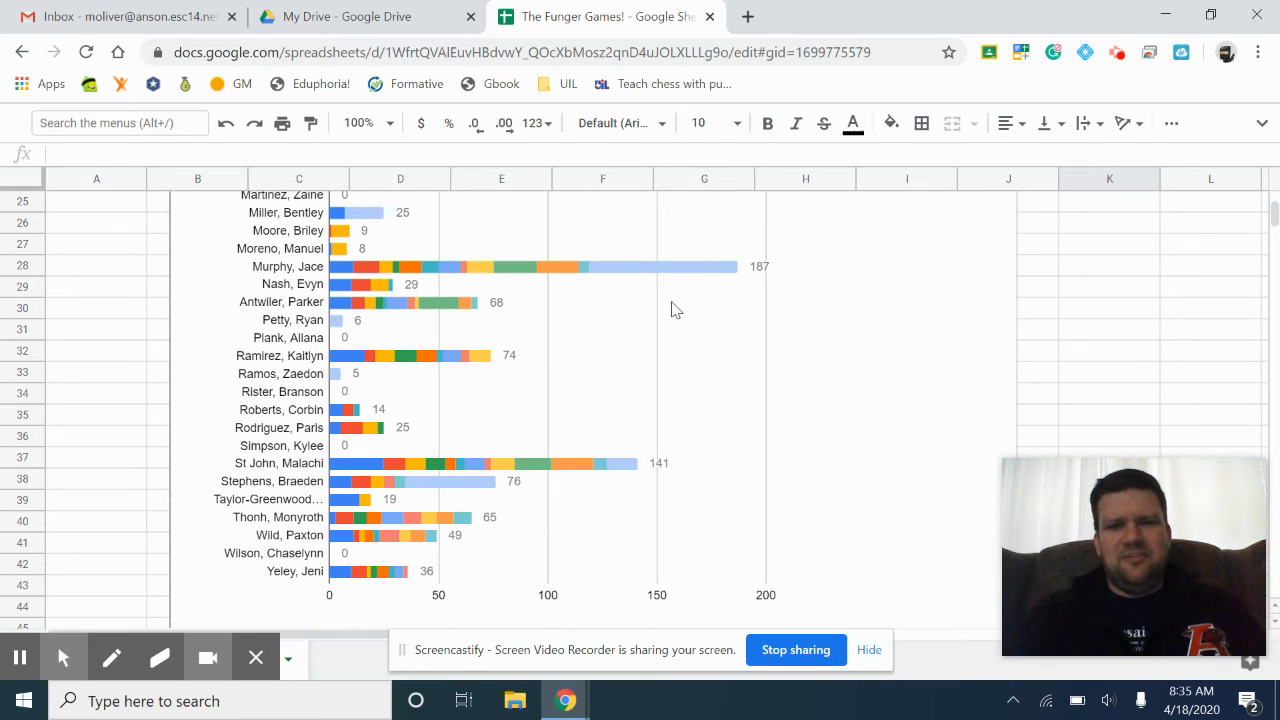
mouse_move(420, 485)
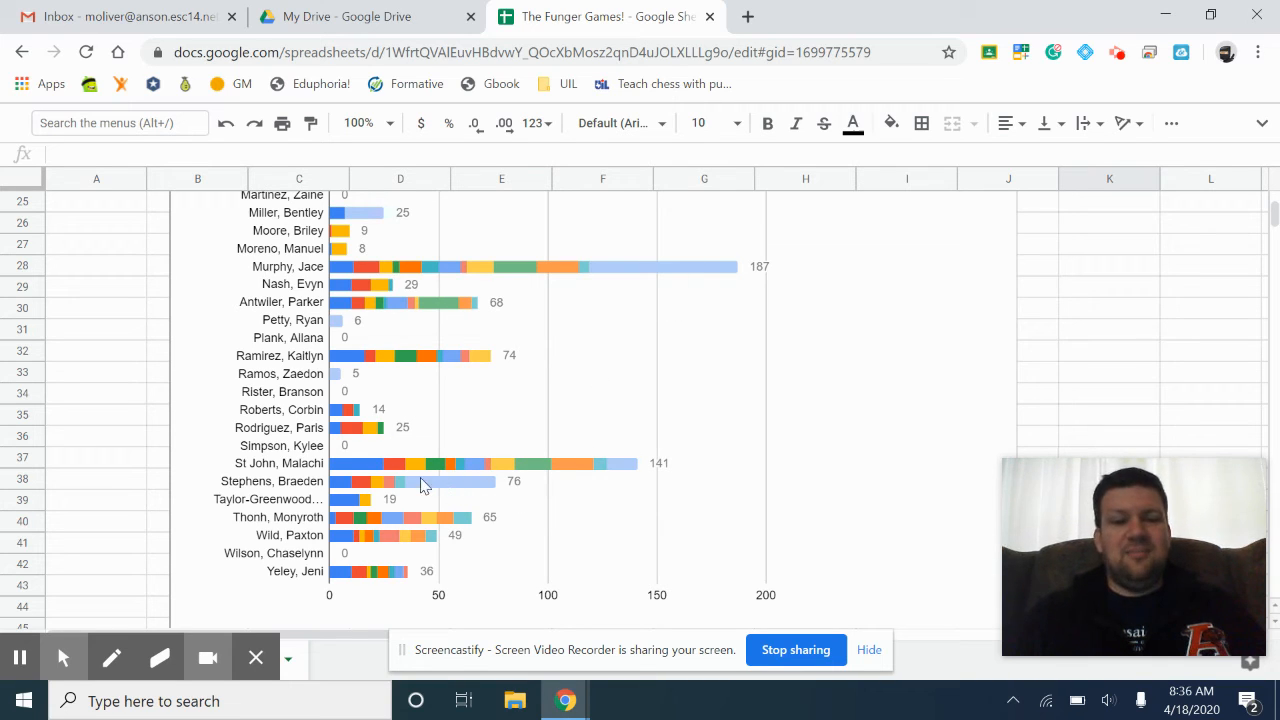
mouse_move(475, 490)
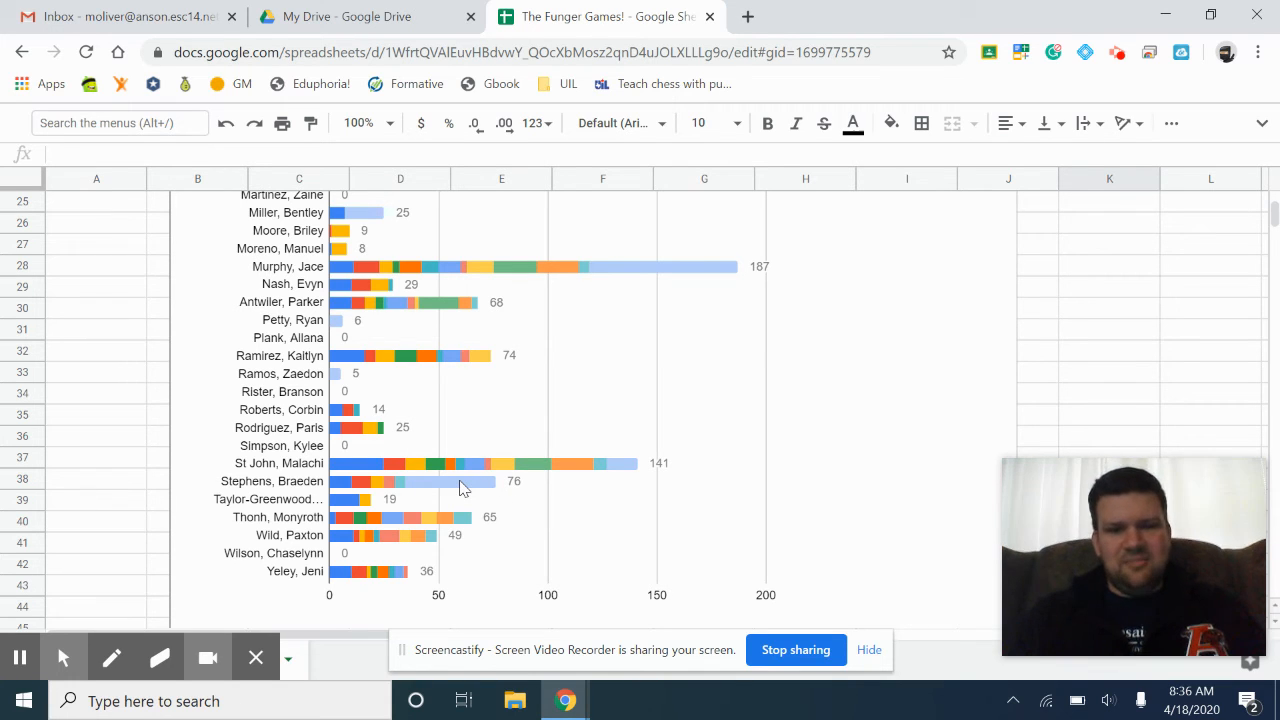
- Scroll up to The Fun-ger Games title and the full event legend
scroll(up, 3)
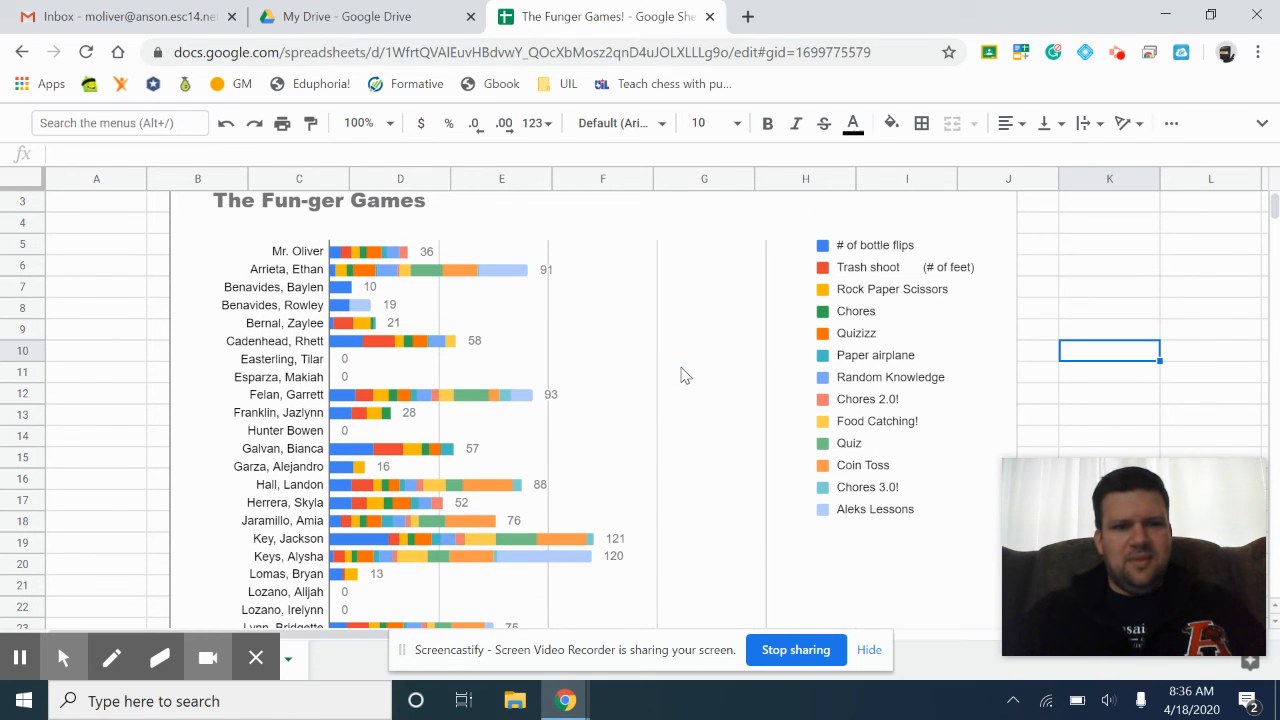
mouse_move(455, 418)
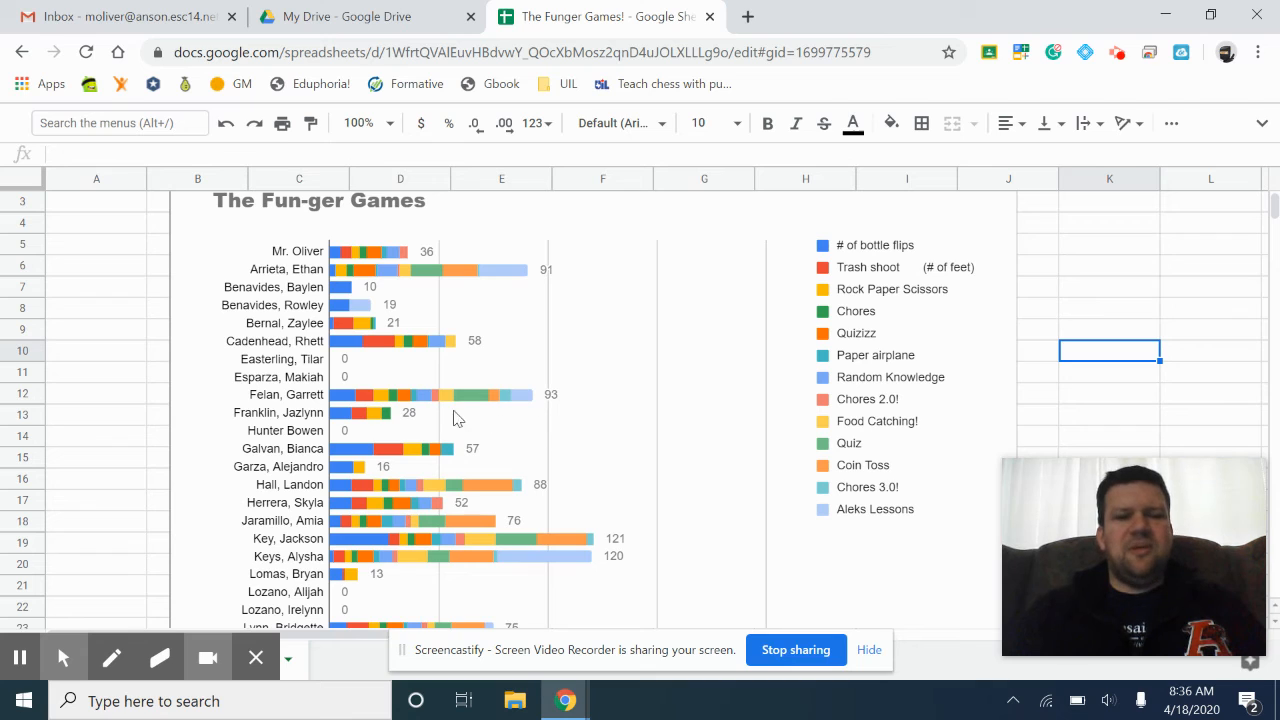
mouse_move(320, 280)
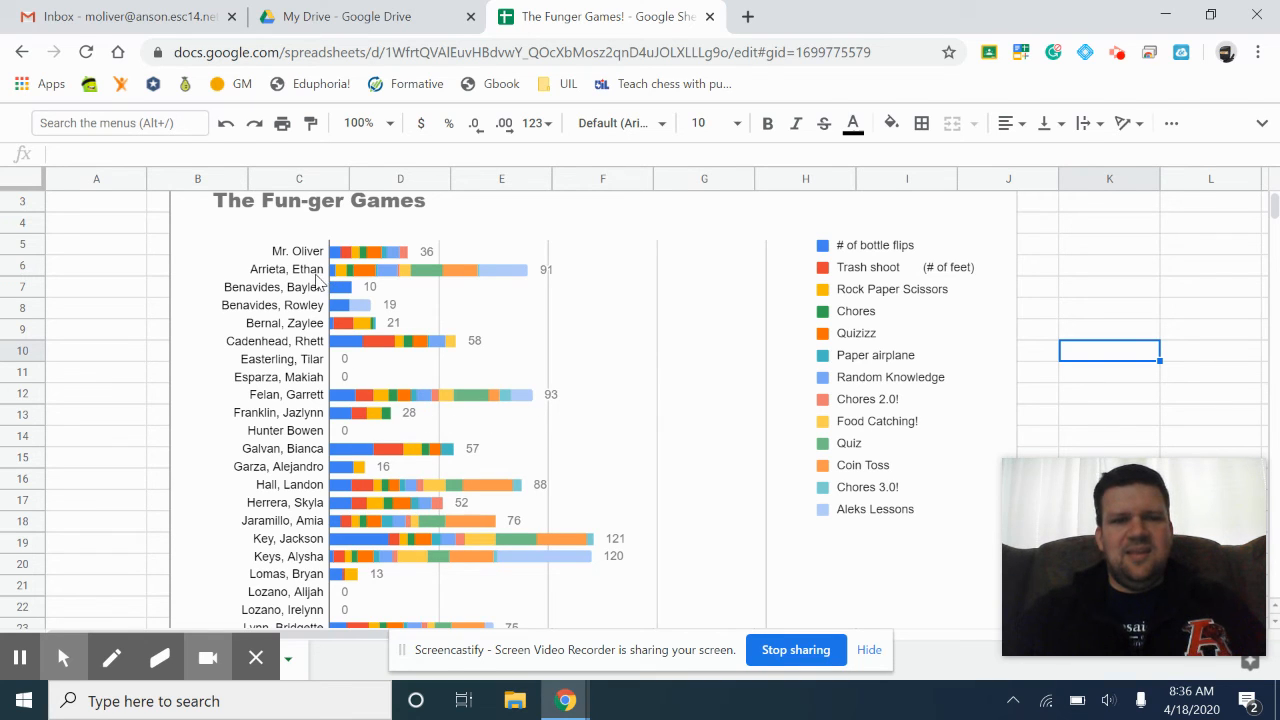
mouse_move(315, 400)
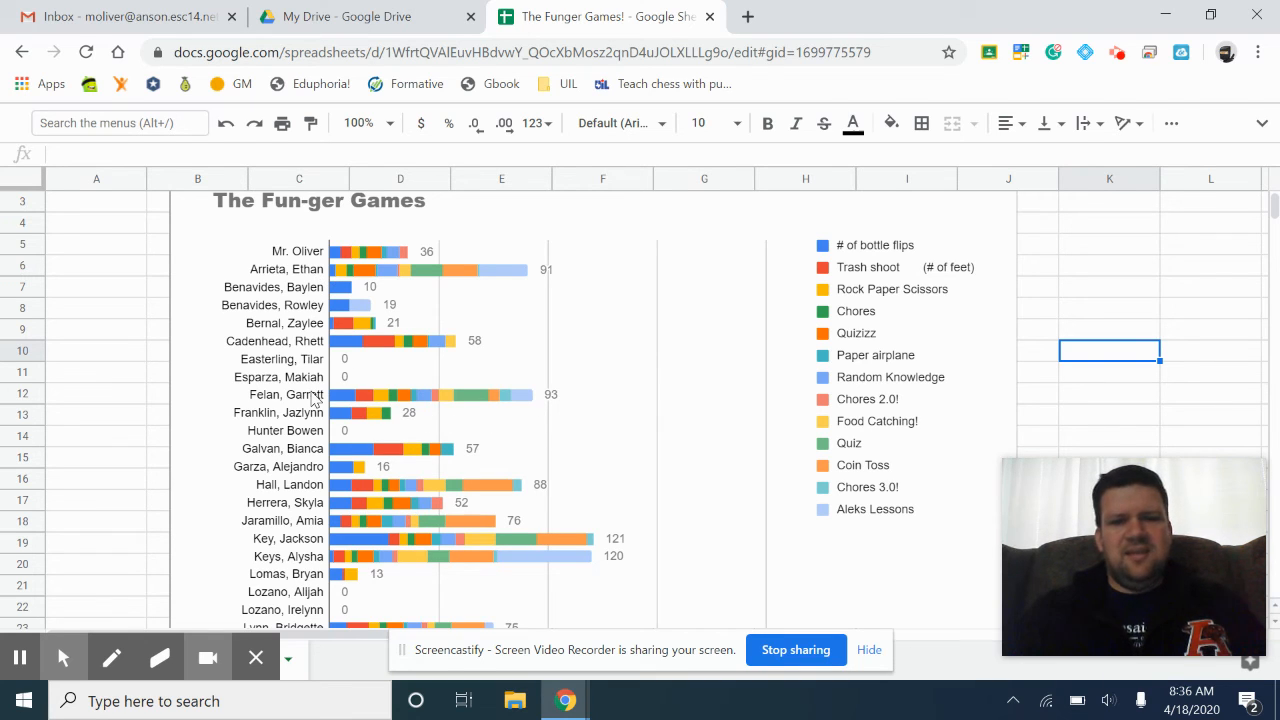
mouse_move(505, 388)
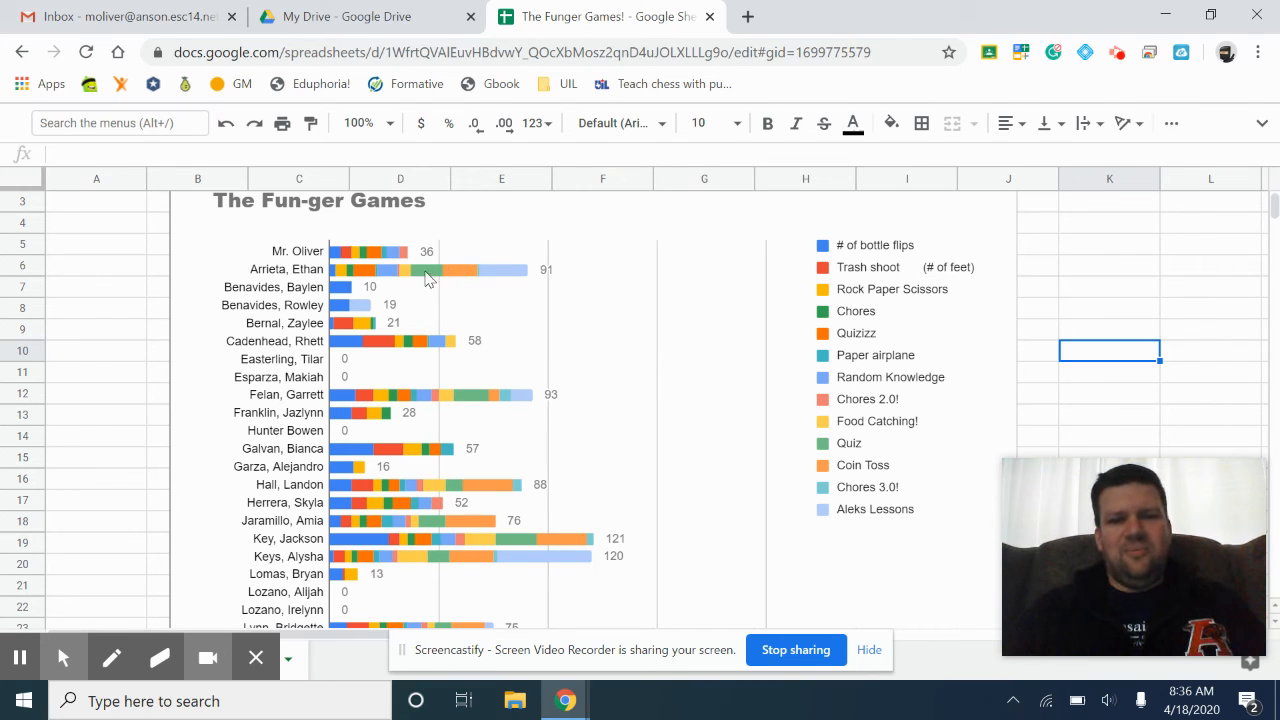
mouse_move(535, 413)
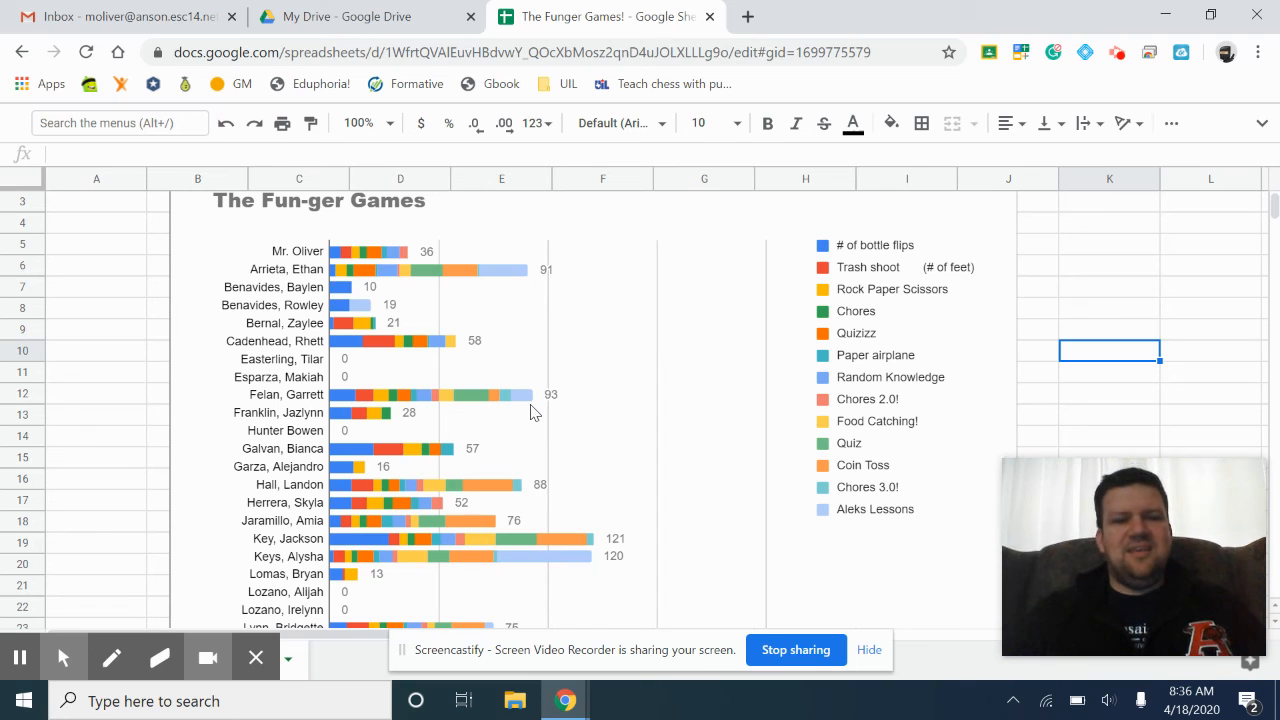
mouse_move(591, 471)
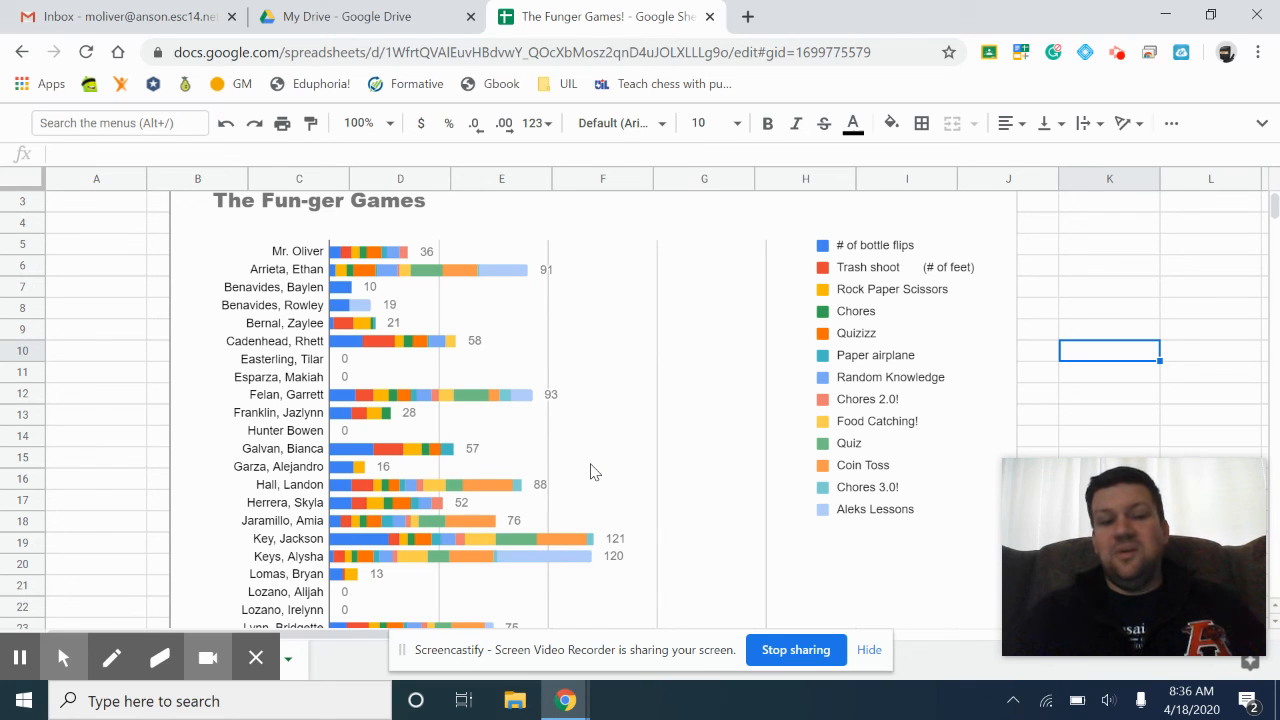
mouse_move(684, 490)
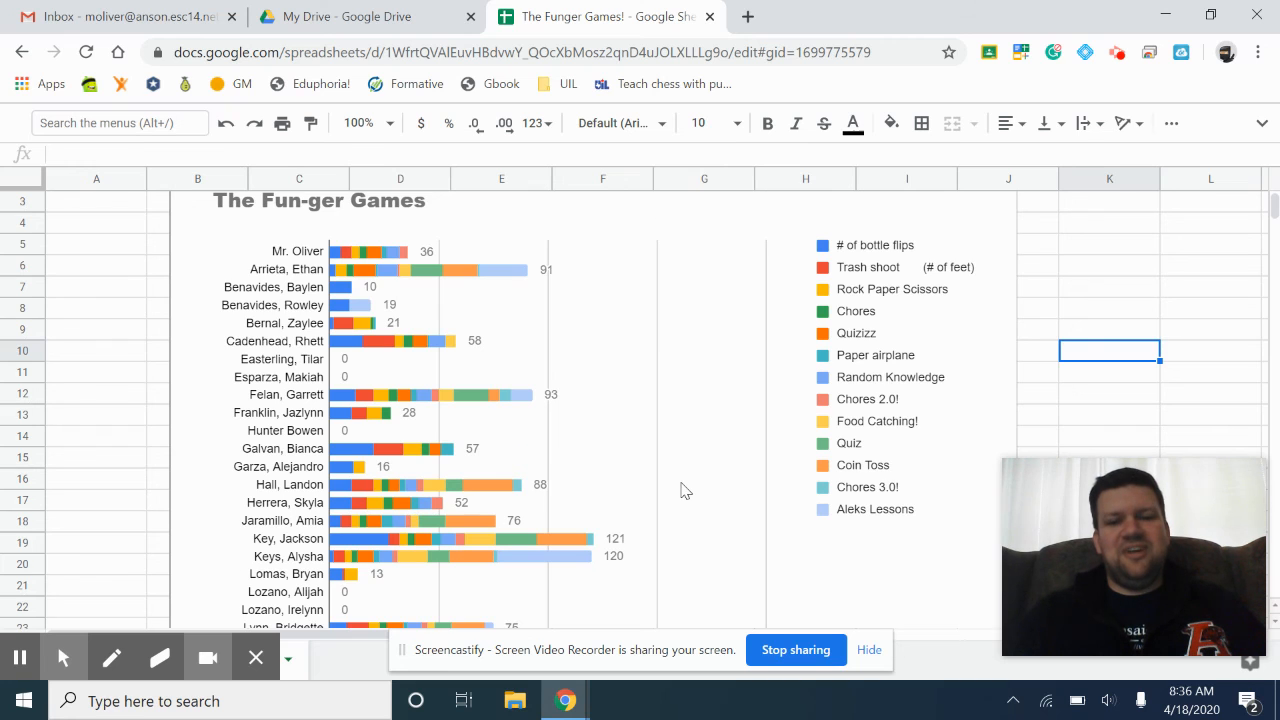
scroll(down, 3)
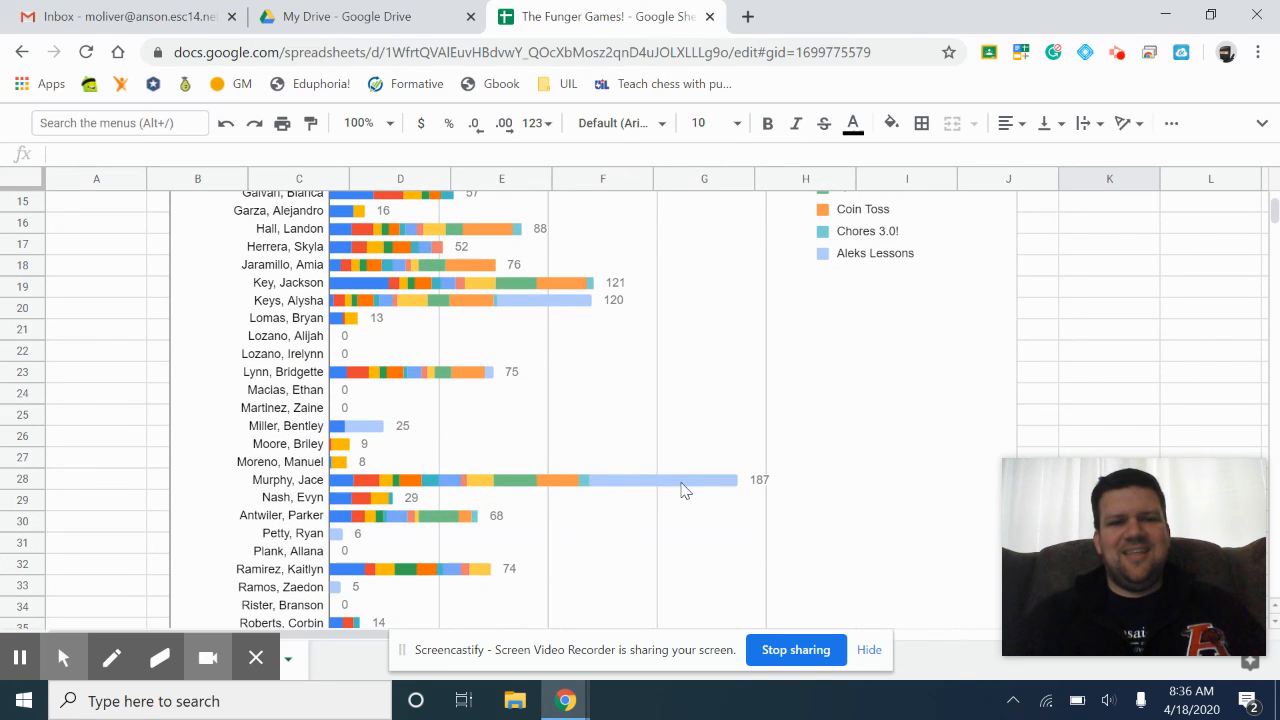
mouse_move(442, 489)
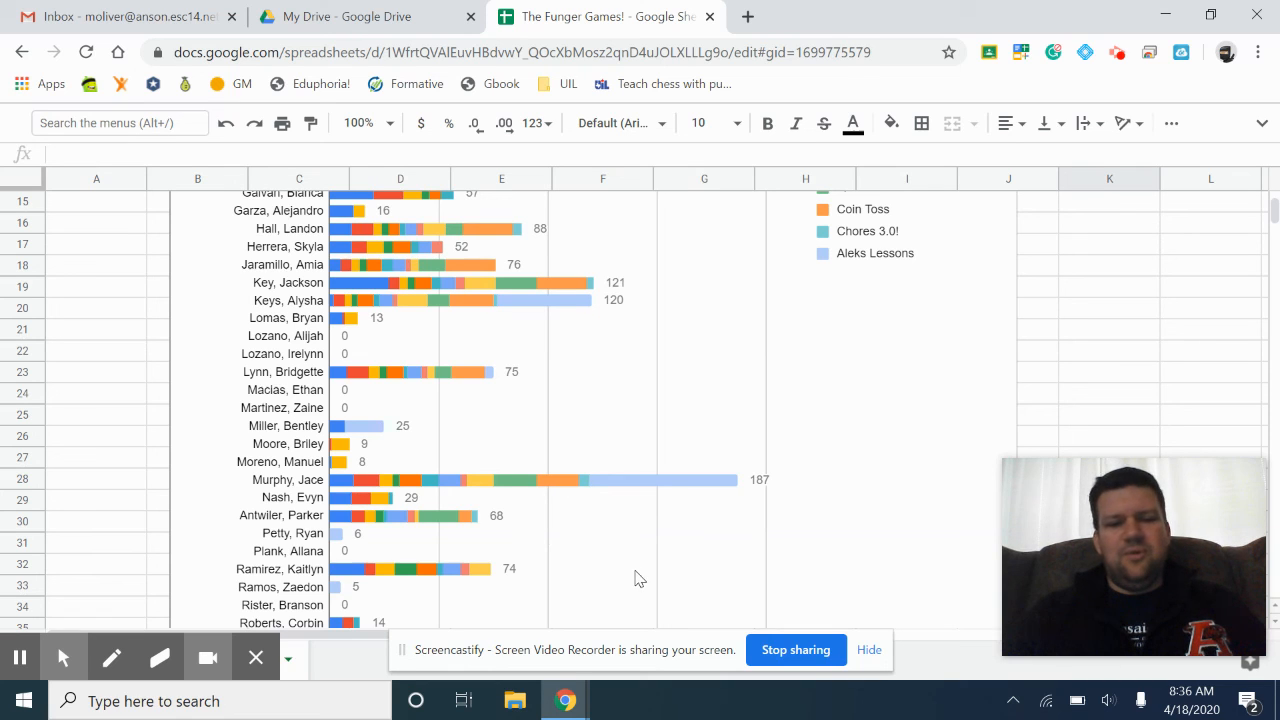
mouse_move(630, 510)
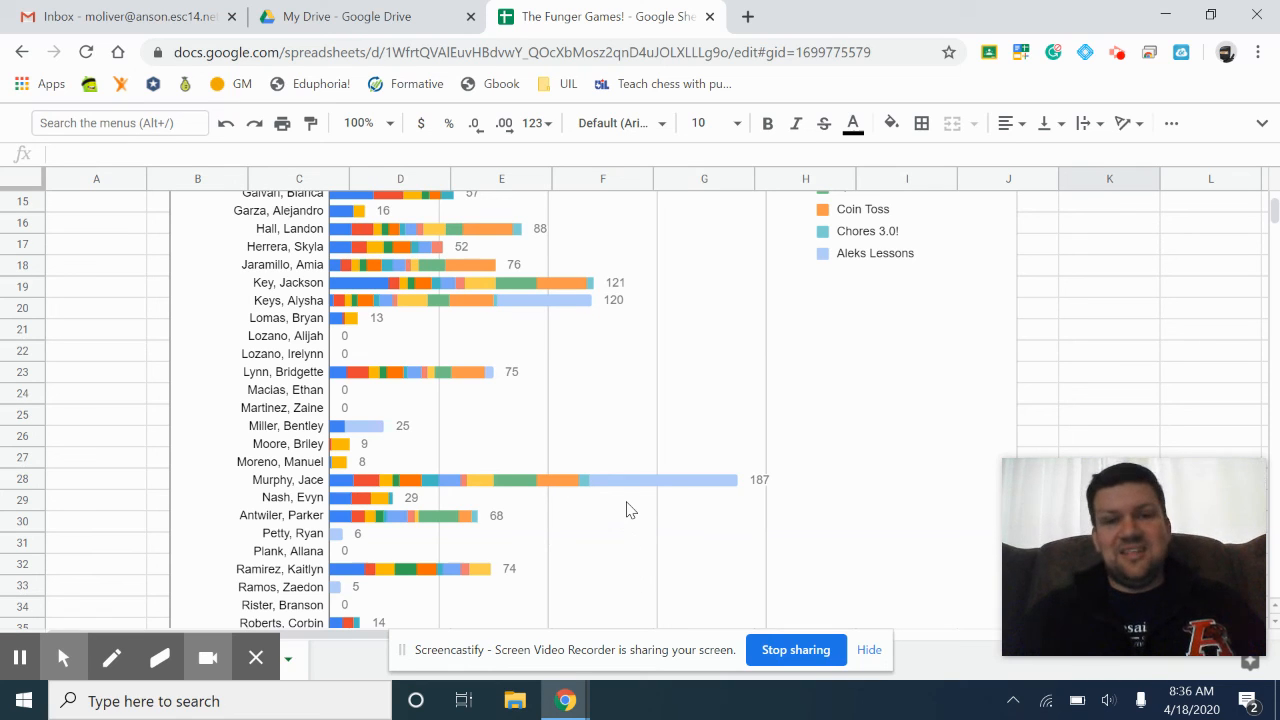
mouse_move(675, 530)
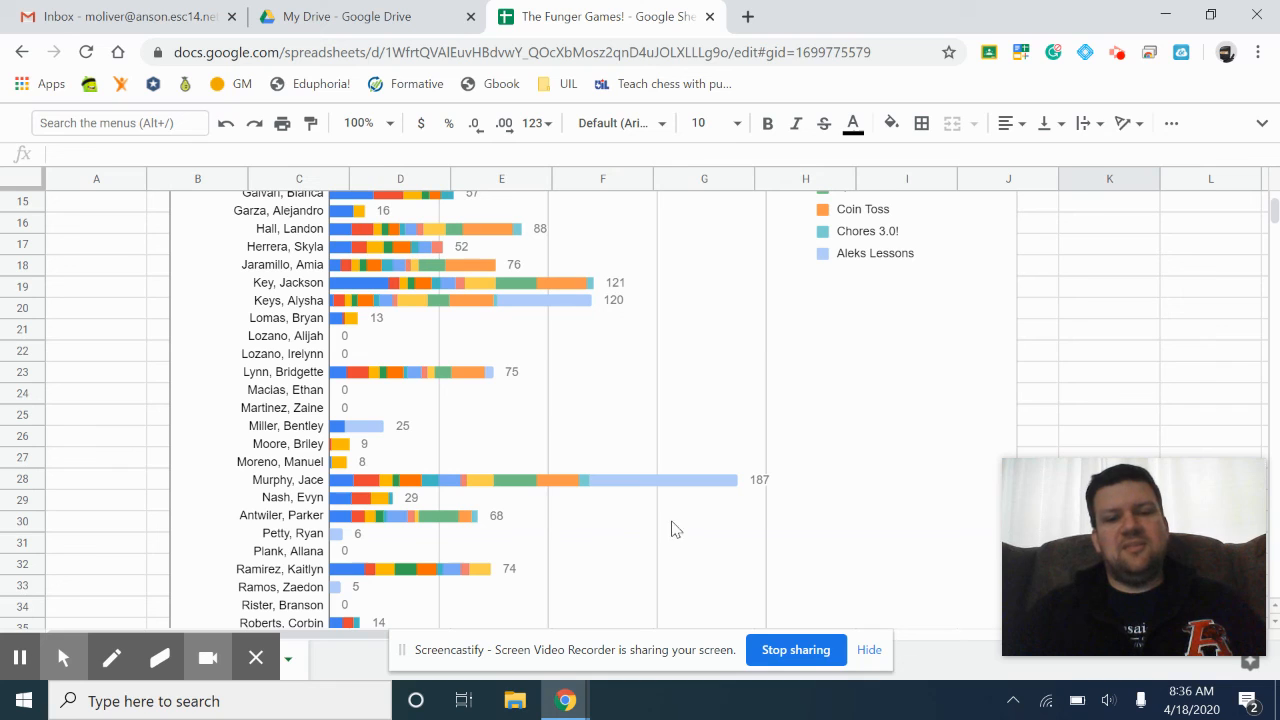
mouse_move(710, 542)
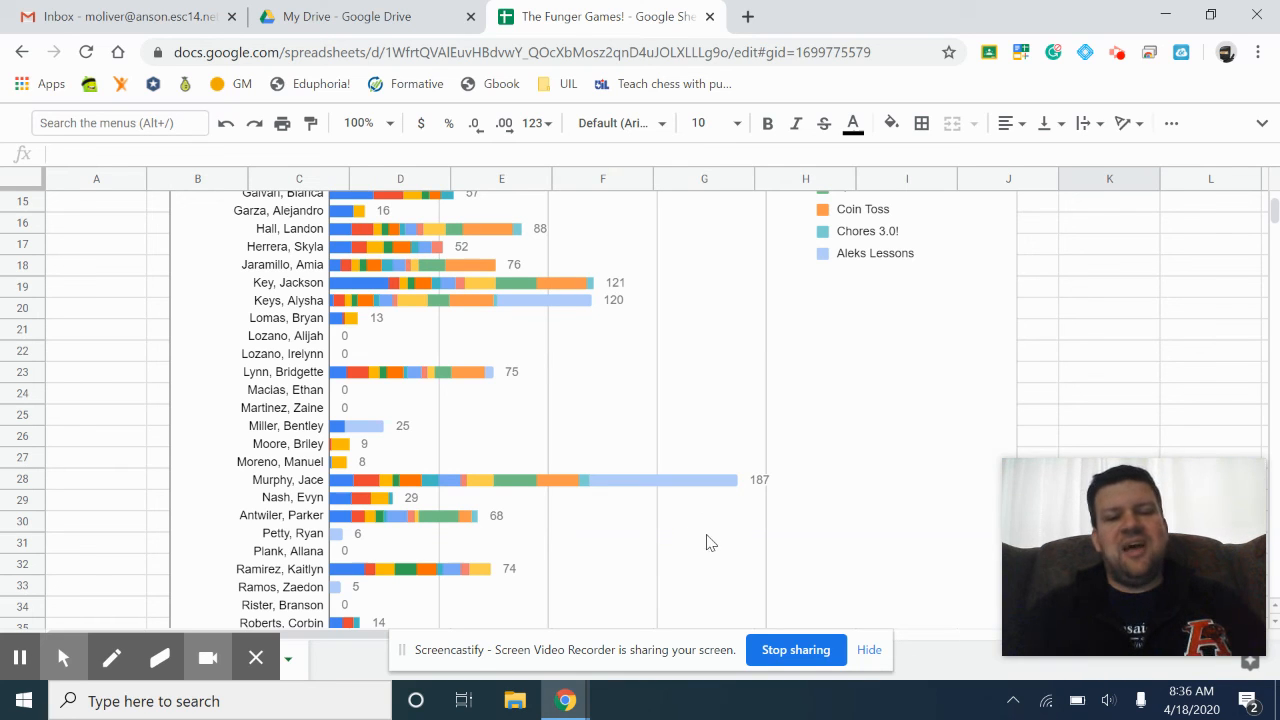
mouse_move(795, 625)
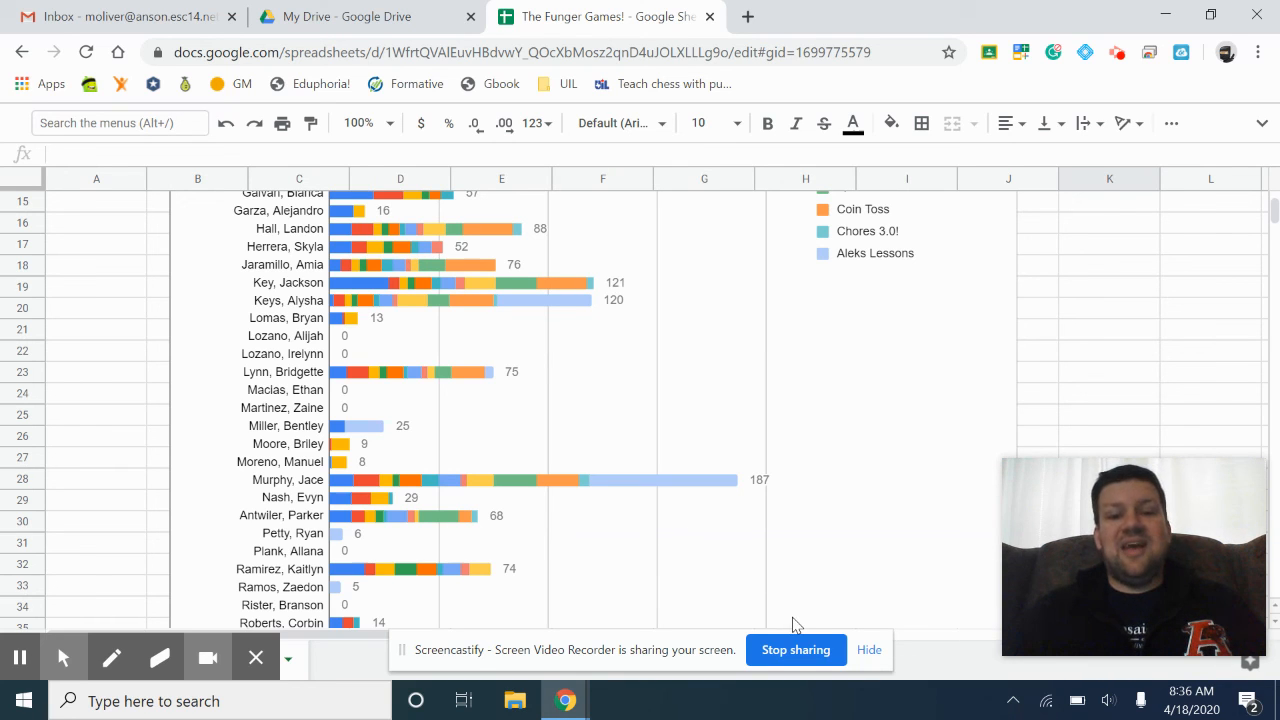